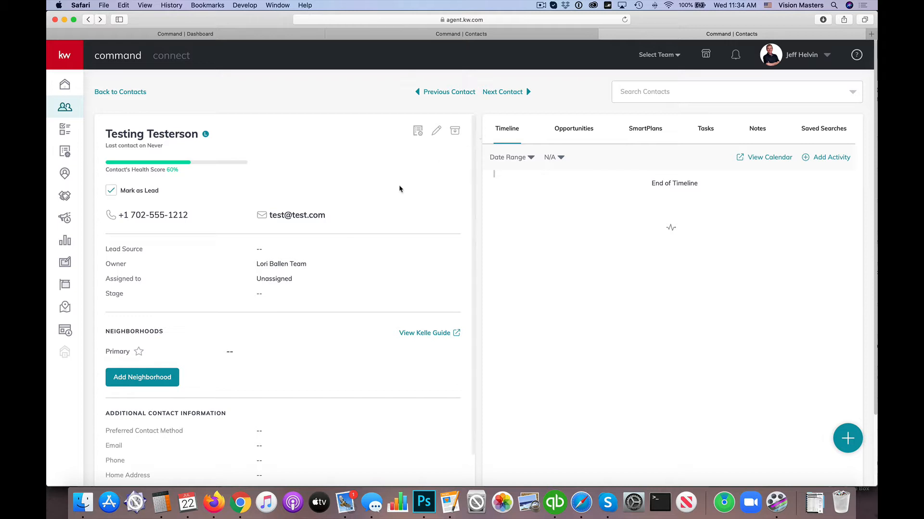
mouse_move(756, 318)
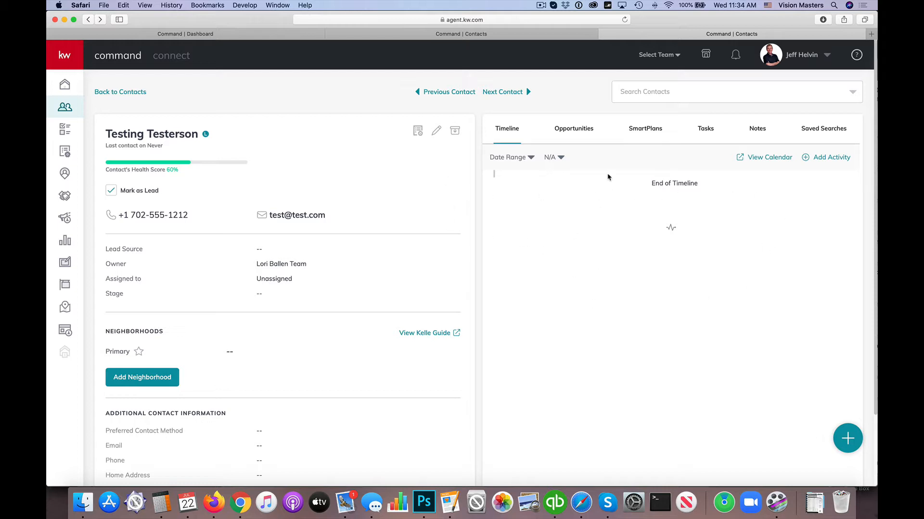
mouse_move(768, 208)
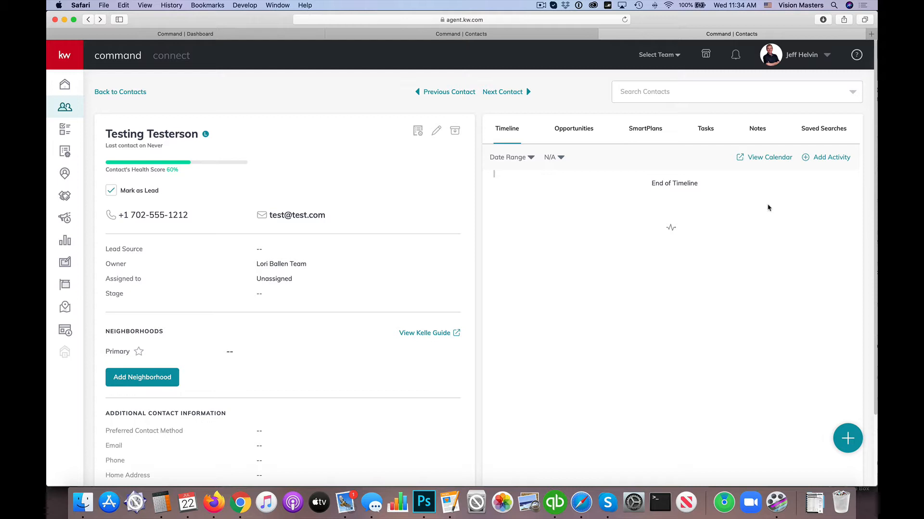
mouse_move(509, 141)
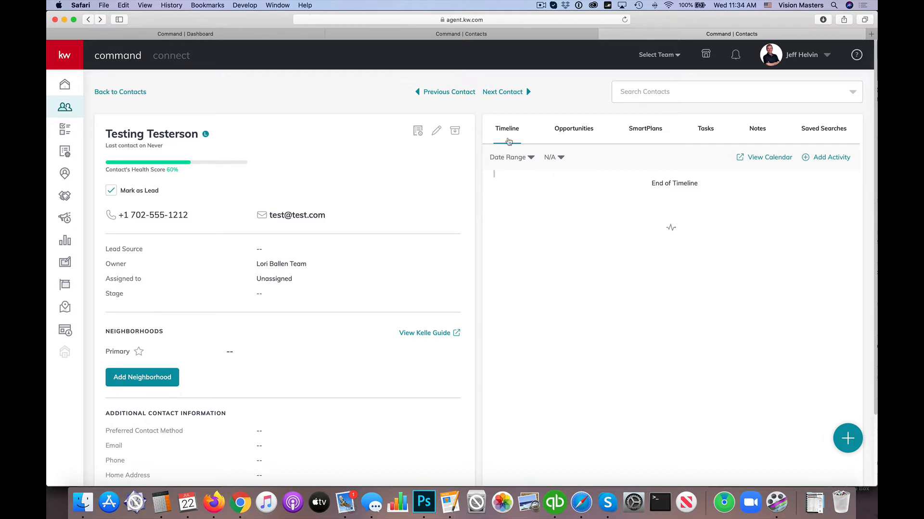
Show the Opportunities section on Testing Testerson's contact record, which lists no opportunities
click(573, 128)
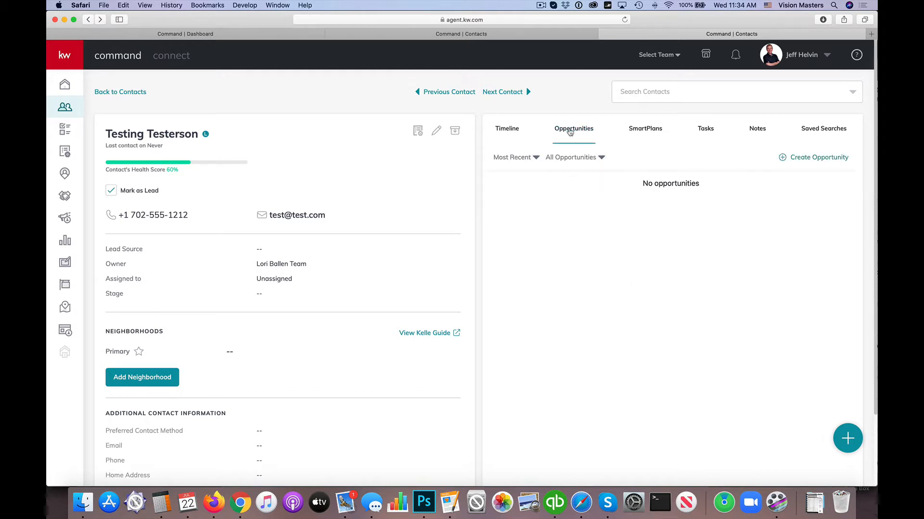
Start a new opportunity for Testing Testerson with opportunity type Buyer
click(818, 158)
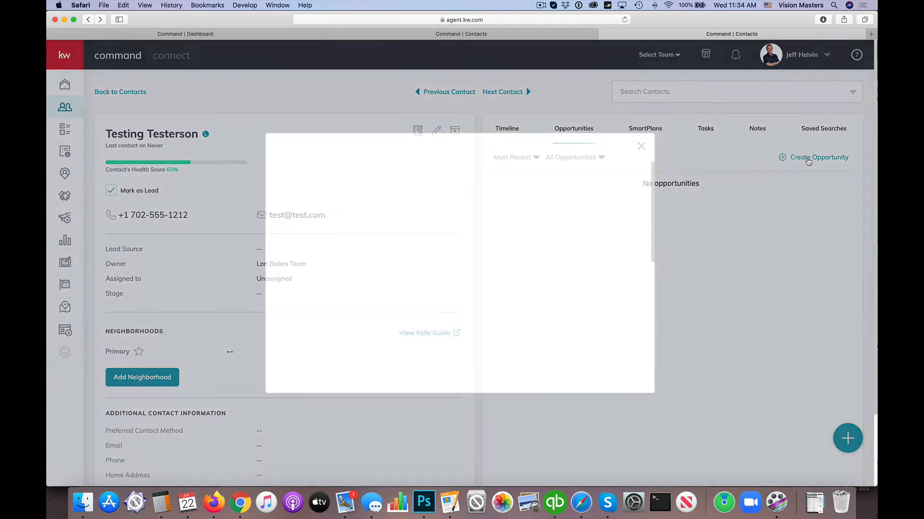
click(818, 157)
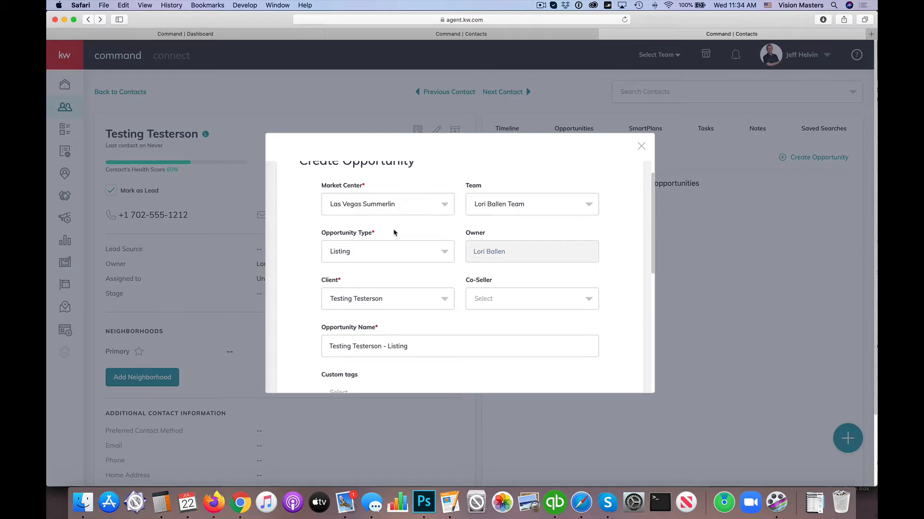
mouse_move(300, 226)
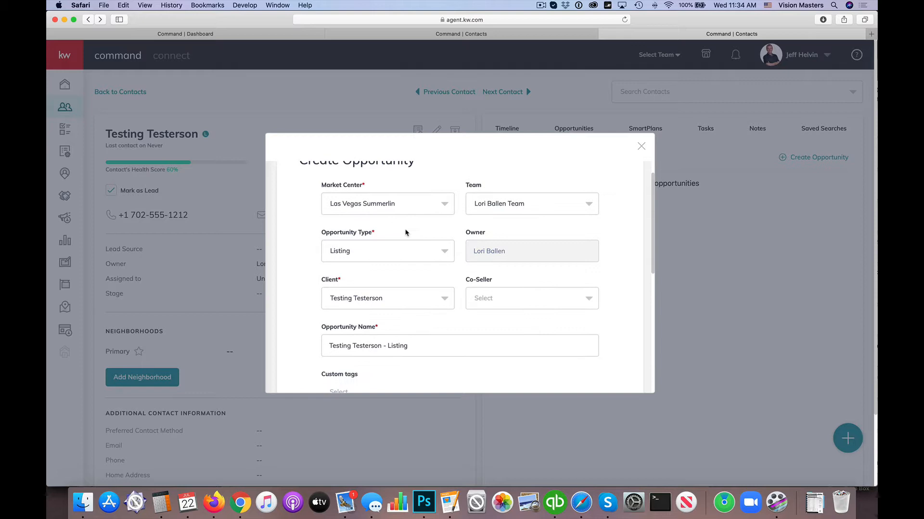
mouse_move(381, 210)
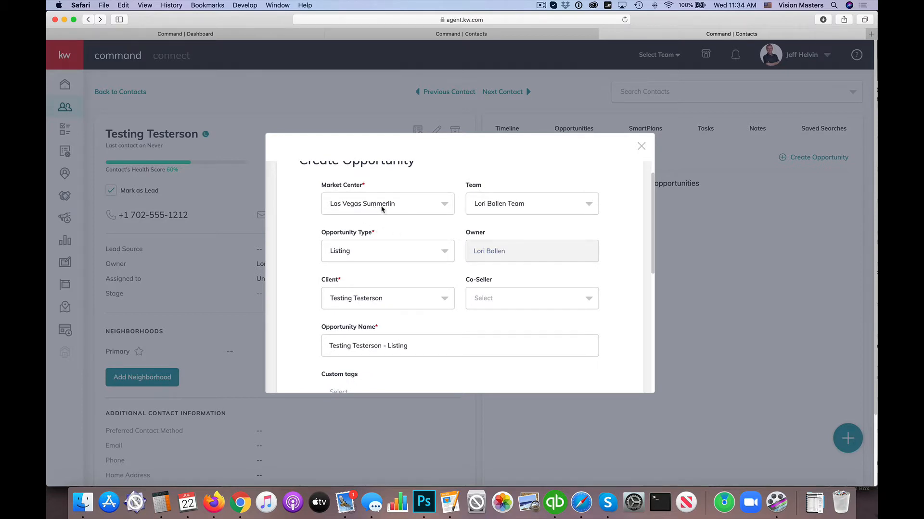
scroll(down, 3)
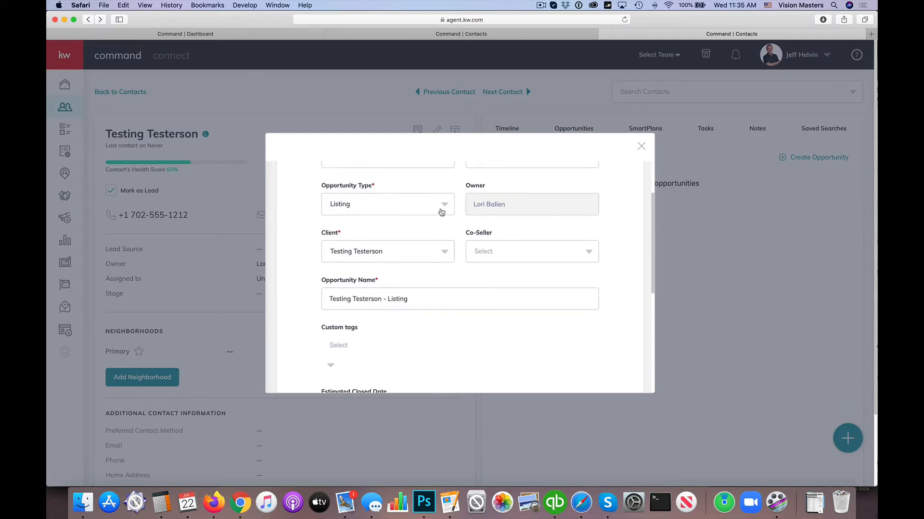
click(388, 204)
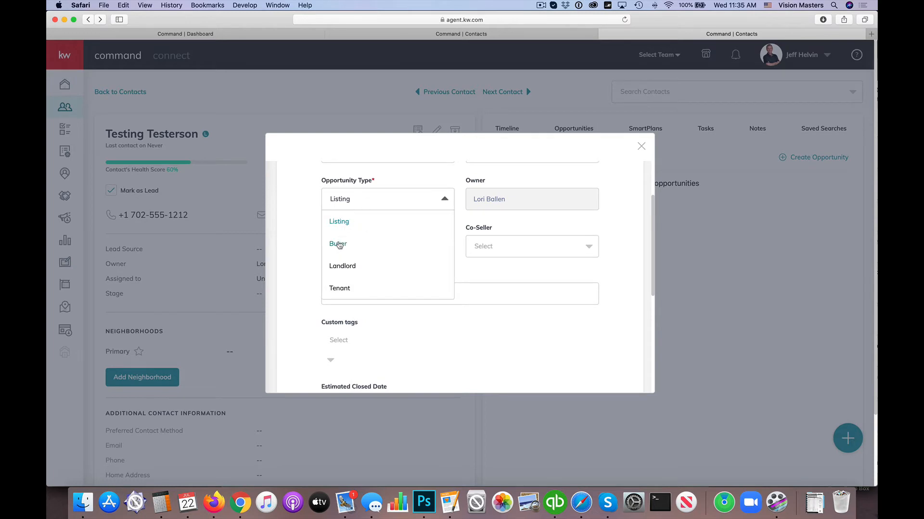
click(337, 244)
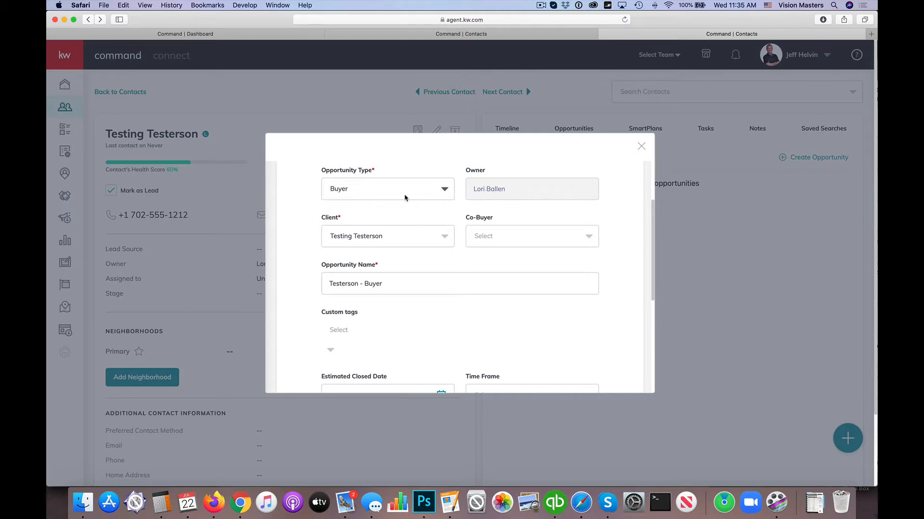
scroll(down, 3)
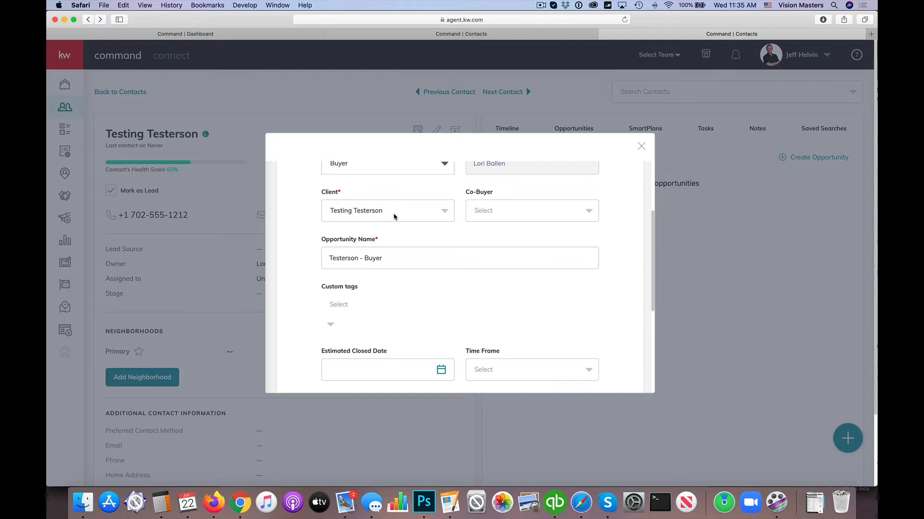
mouse_move(488, 195)
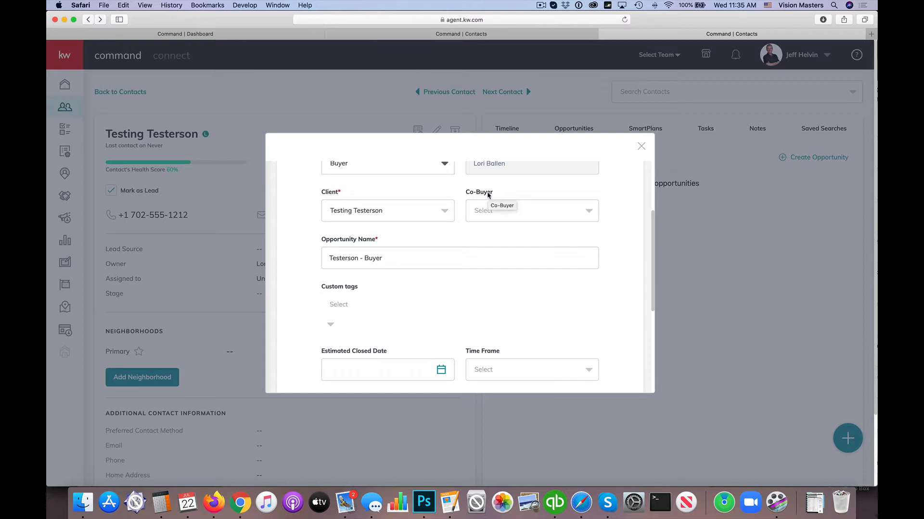
click(531, 210)
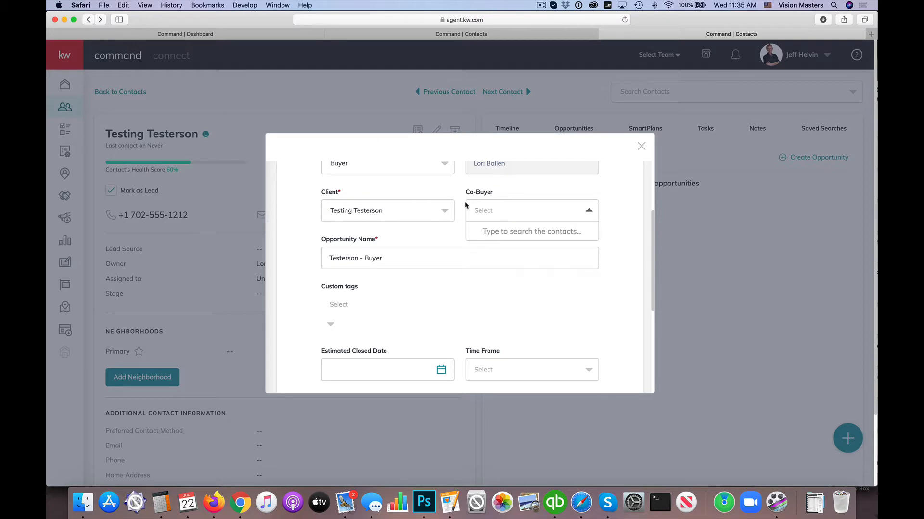
text(Spouse Testerson)
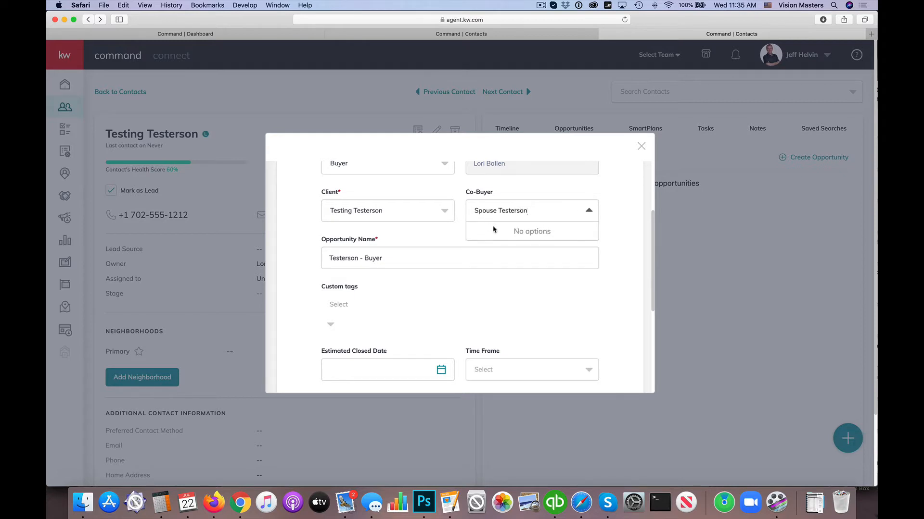
click(588, 210)
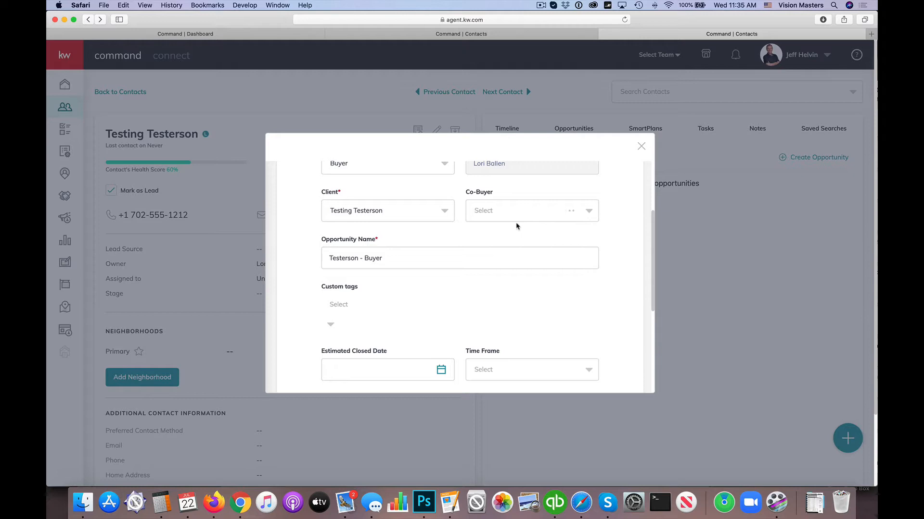
click(530, 211)
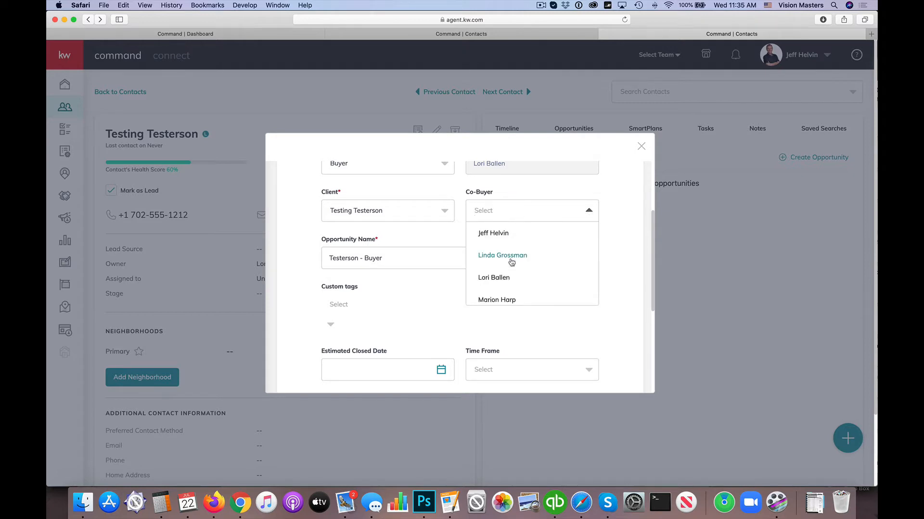
scroll(down, 3)
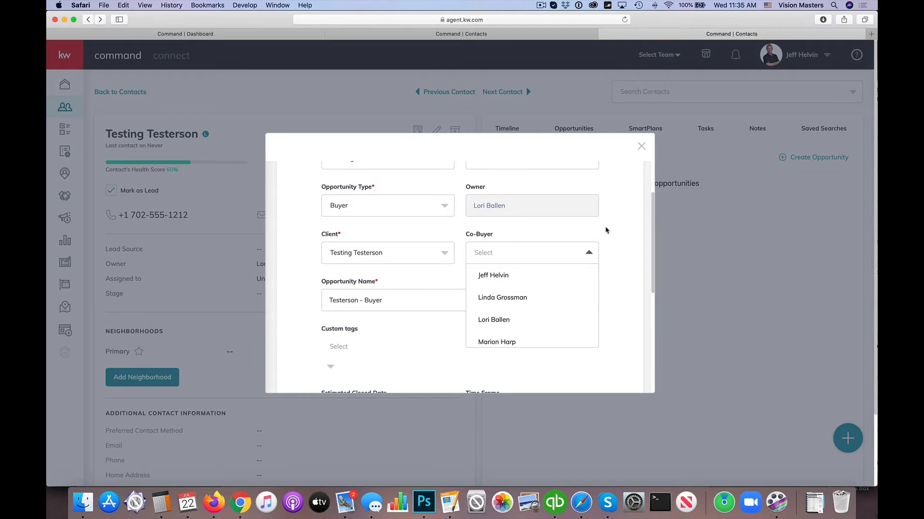
text(S)
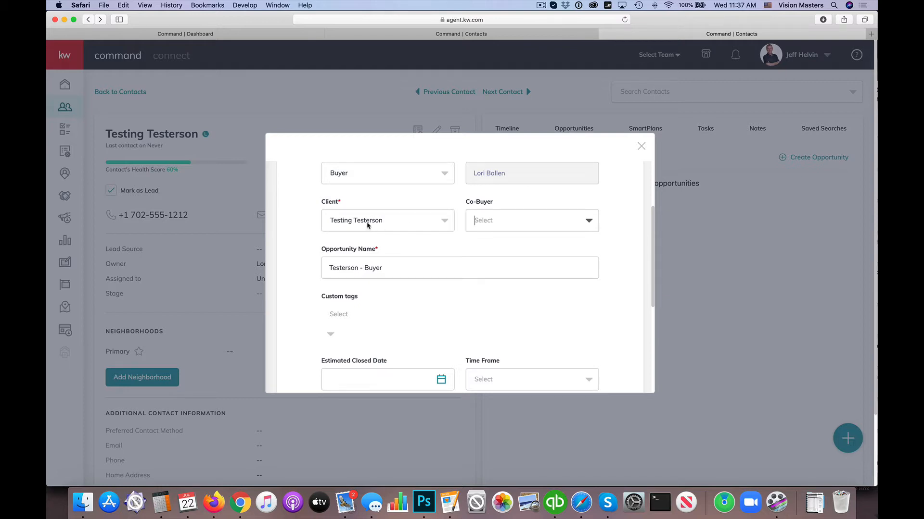
mouse_move(455, 226)
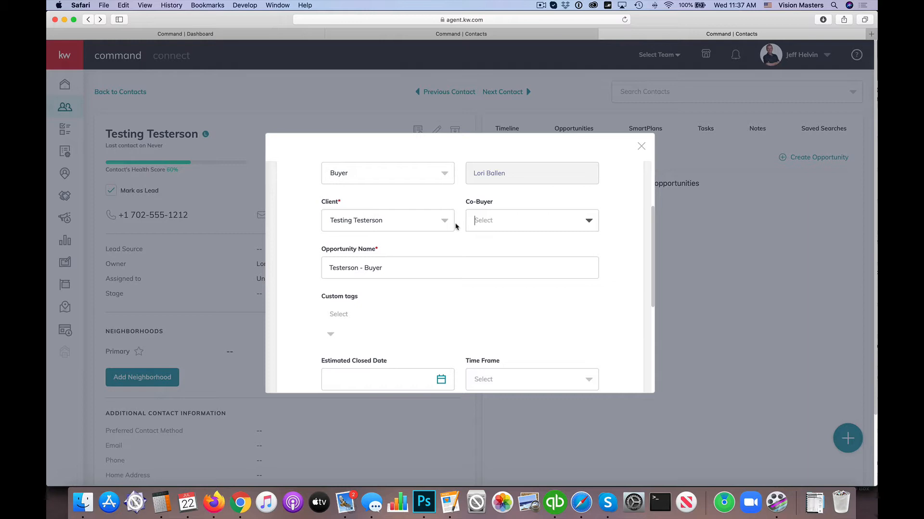
mouse_move(334, 181)
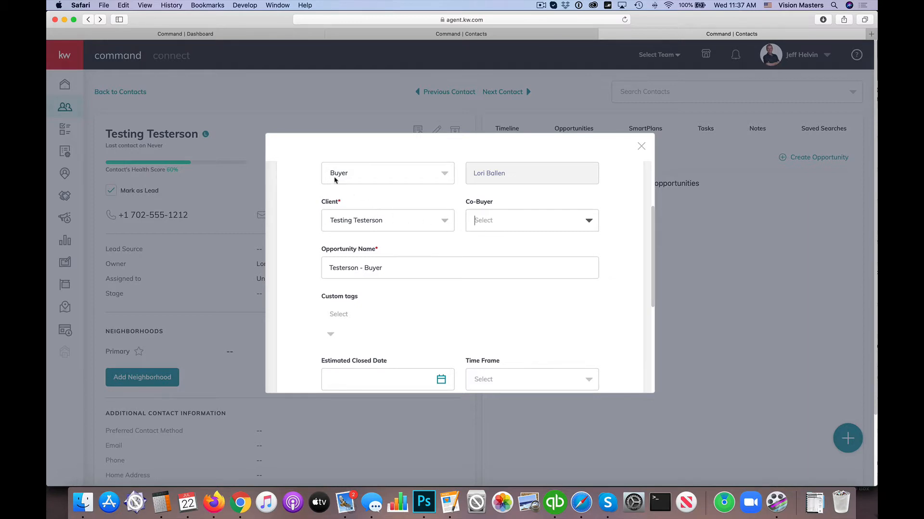
Go from the dashboard to Testing Testerson's contact record and edit the contact
click(871, 34)
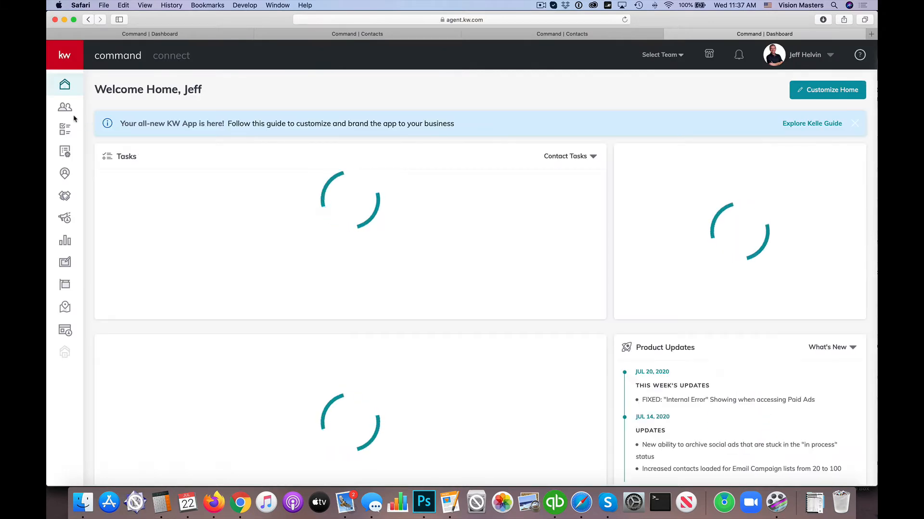
click(64, 106)
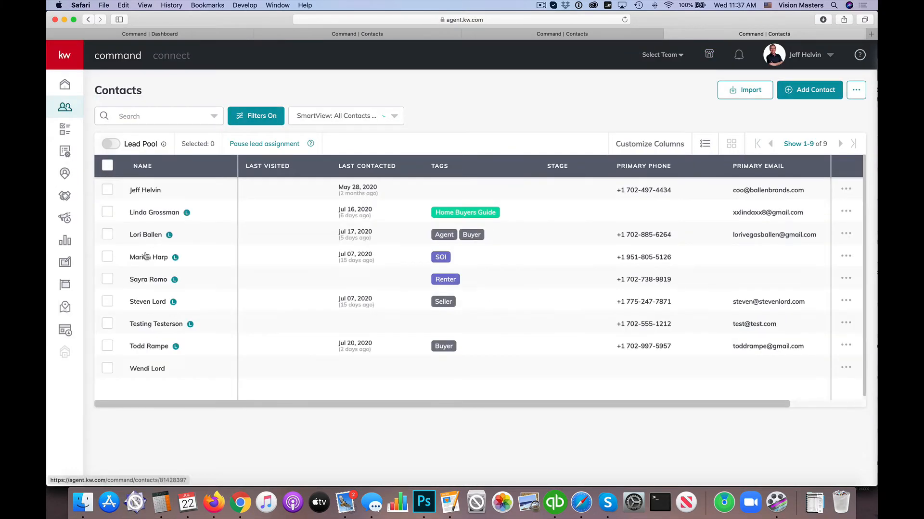
click(156, 324)
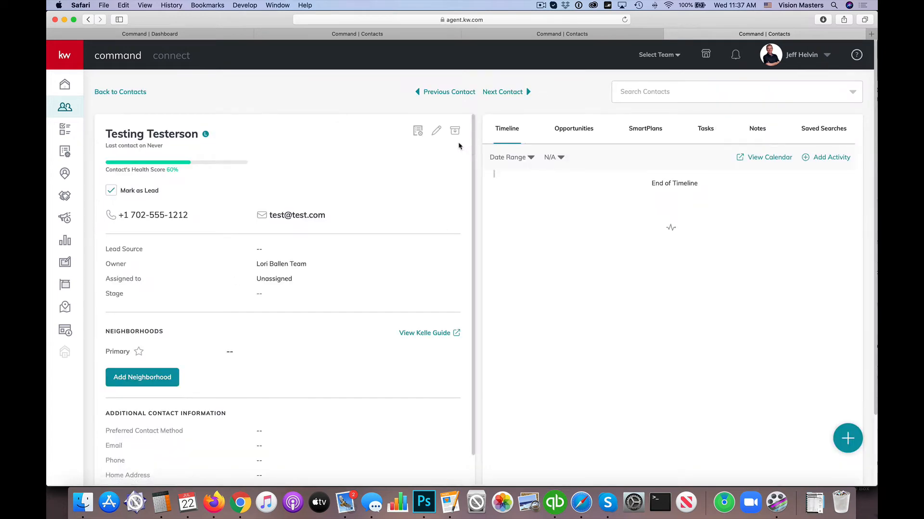
click(436, 131)
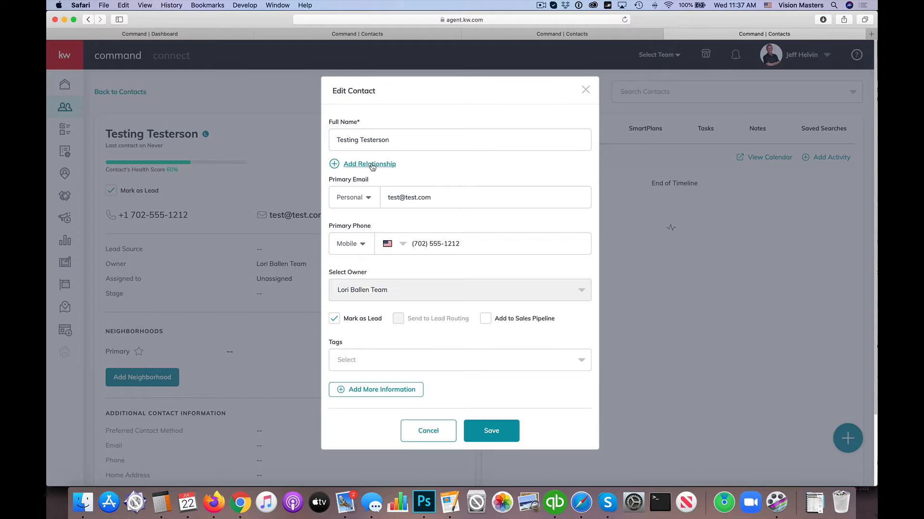
Add a new spouse contact named 'Spouse Test...' to the contact
click(369, 163)
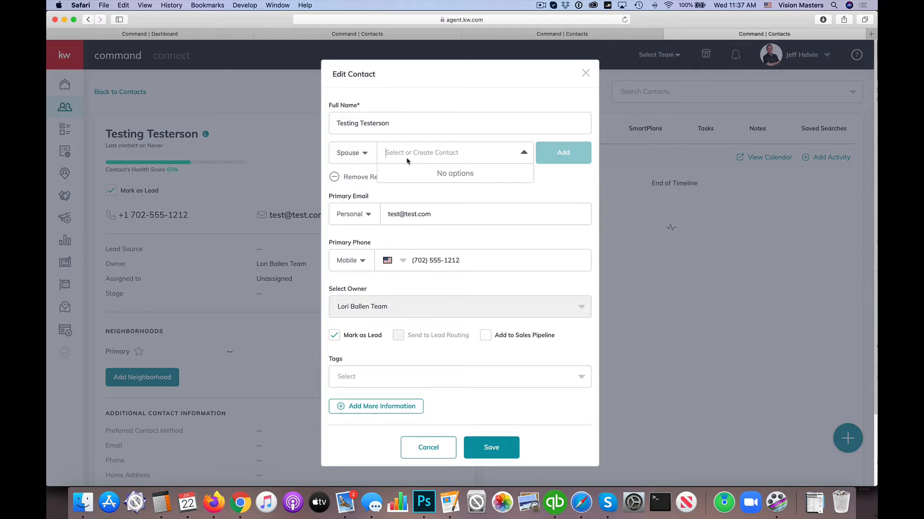
text(Spouse Testerson)
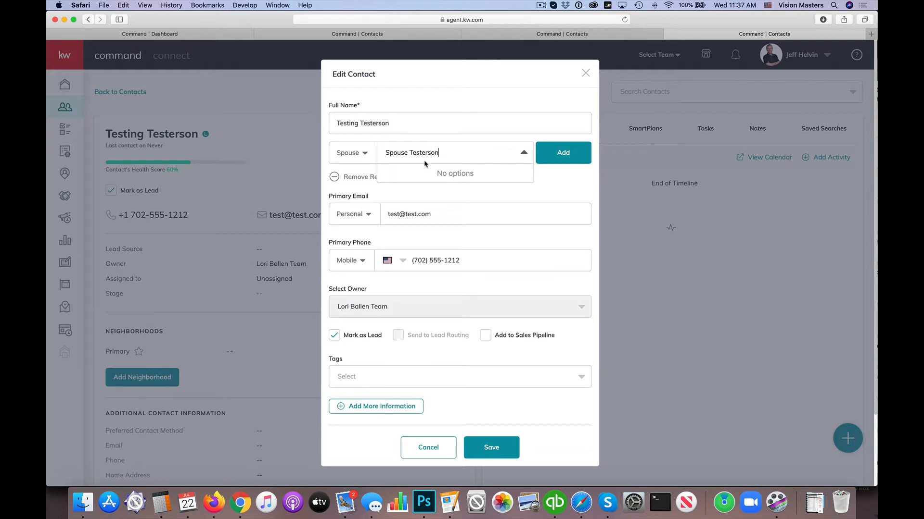
mouse_move(450, 176)
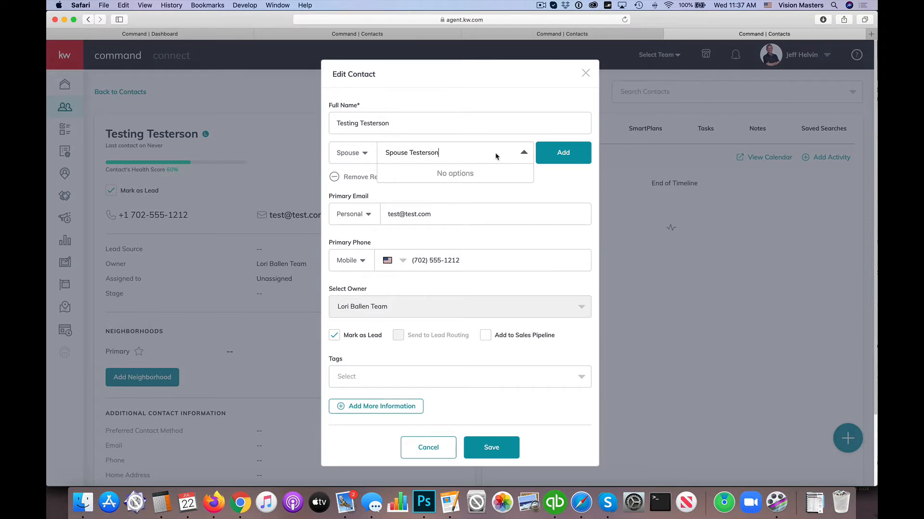
click(562, 152)
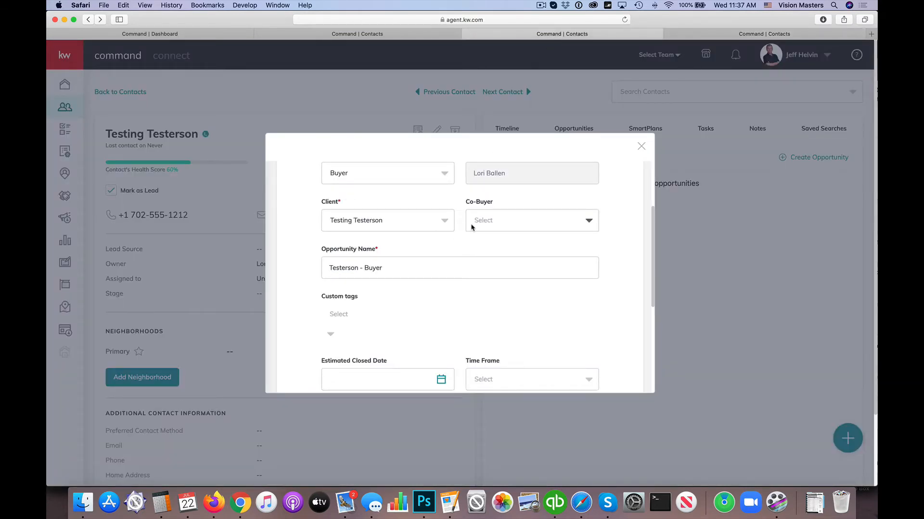
Search 'spouse tes' and make Spouse Testerson the co-buyer
text(spouse)
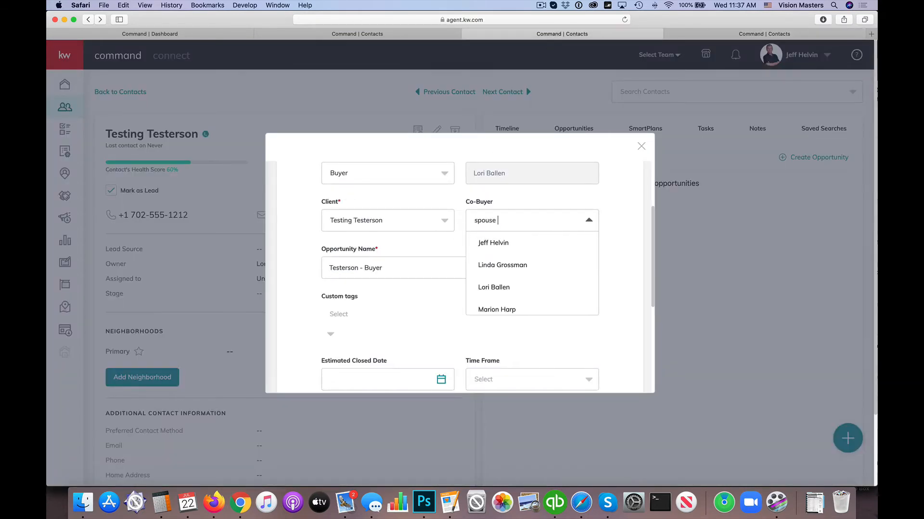
text(tes)
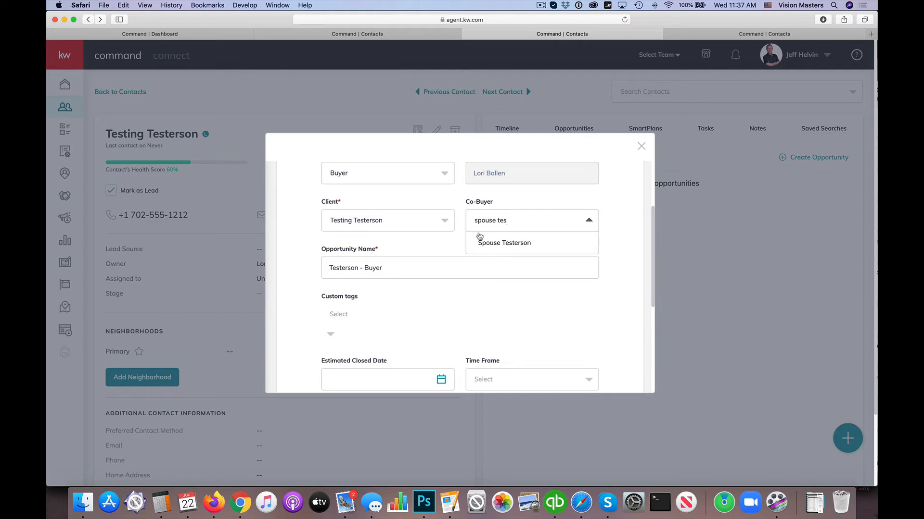
click(504, 243)
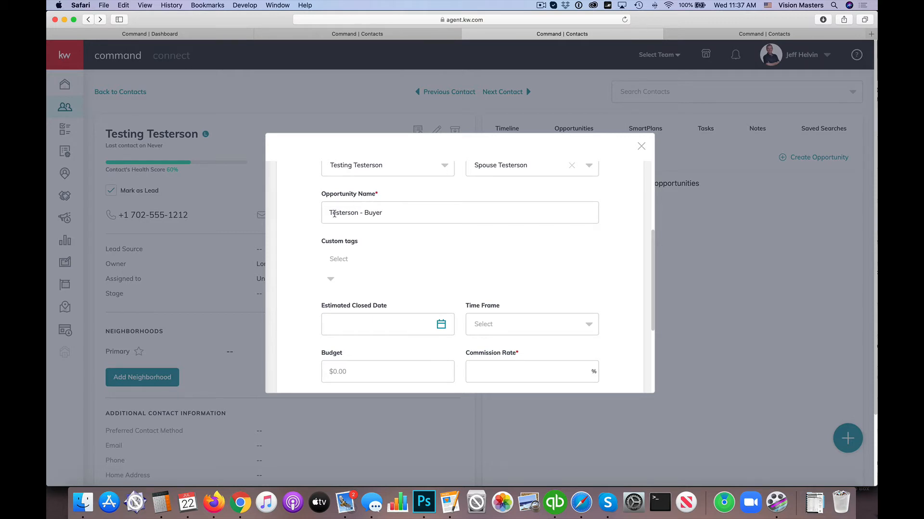
click(459, 212)
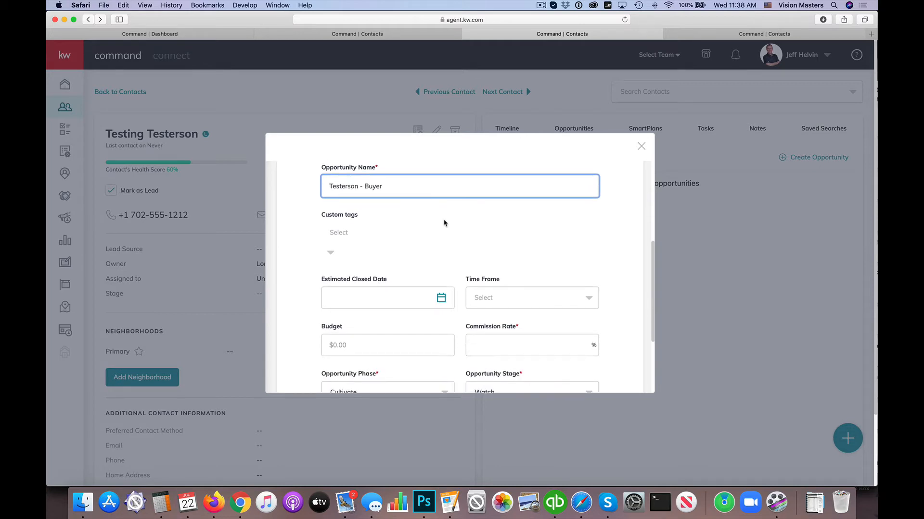
mouse_move(450, 224)
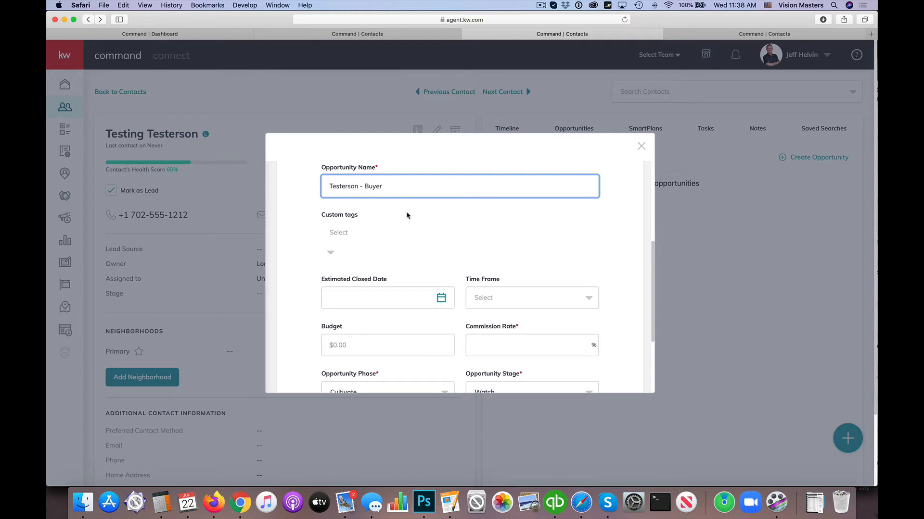
Set the estimated closed date to 8/31/2020 and the time frame to 3 months
scroll(down, 3)
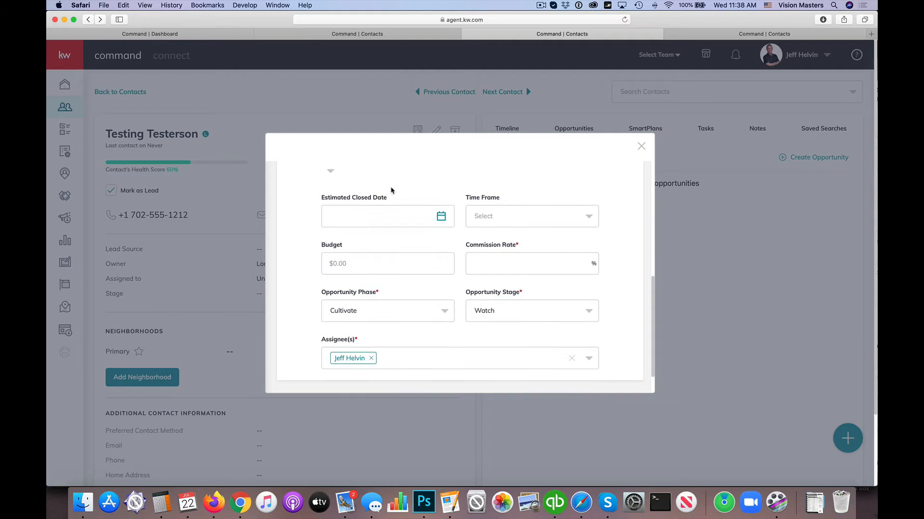
mouse_move(331, 201)
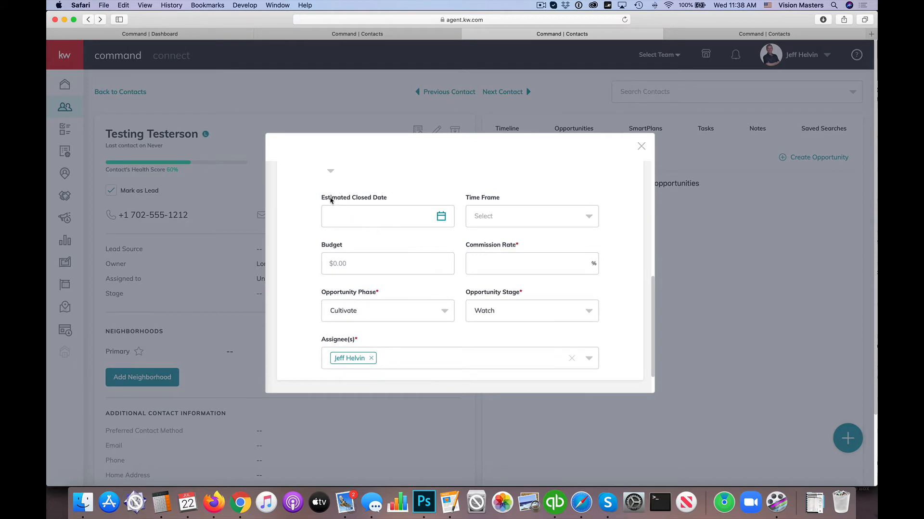
mouse_move(448, 188)
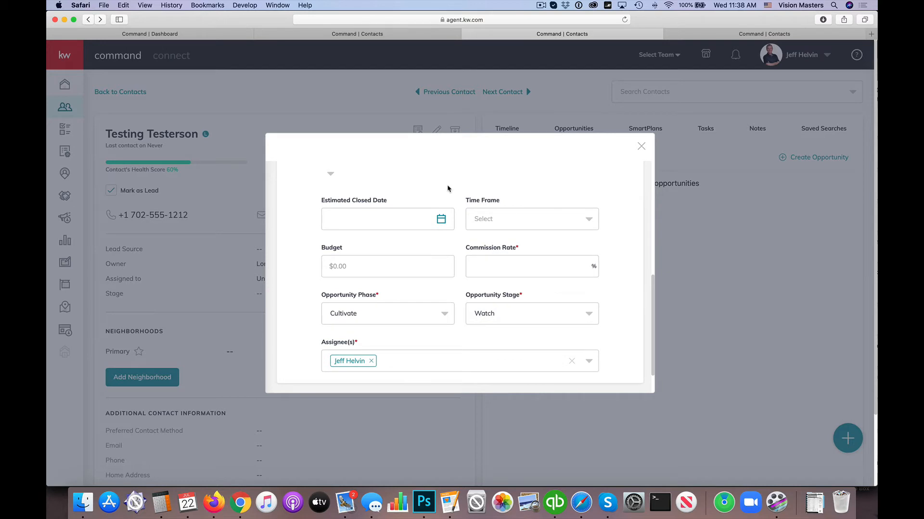
mouse_move(441, 220)
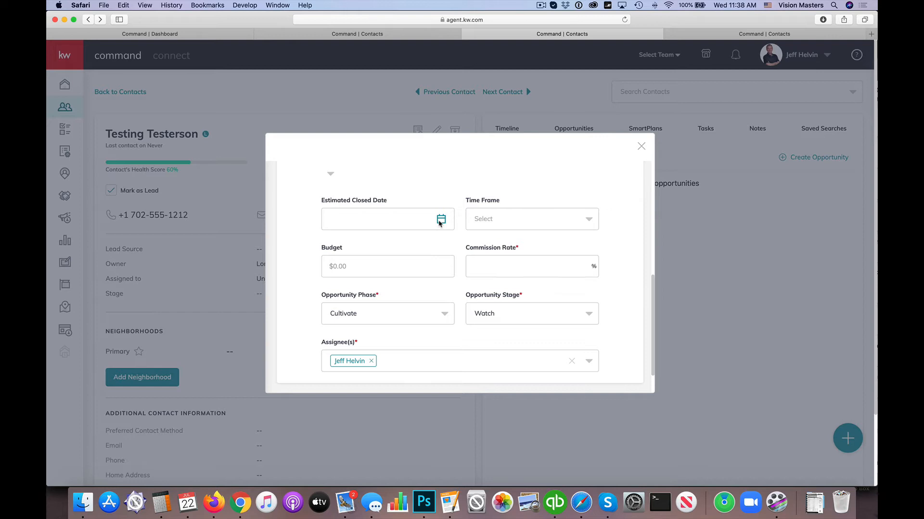
click(441, 220)
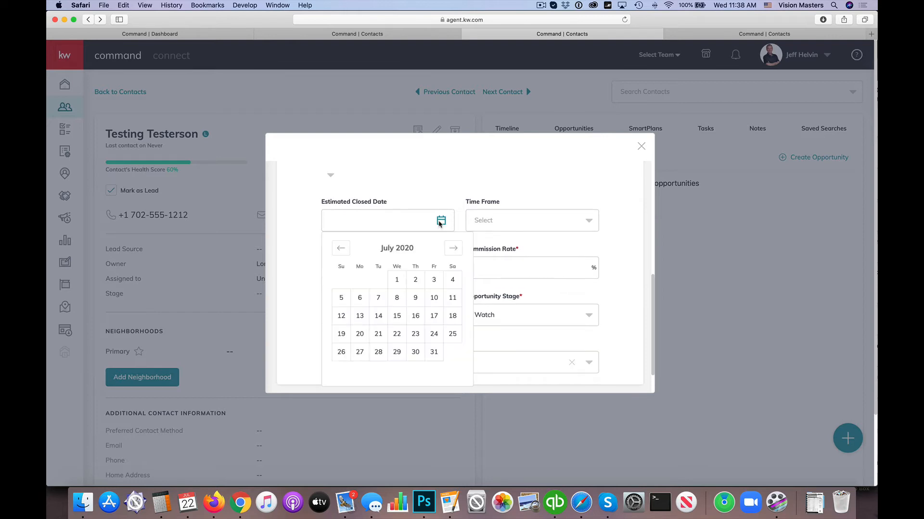
click(452, 248)
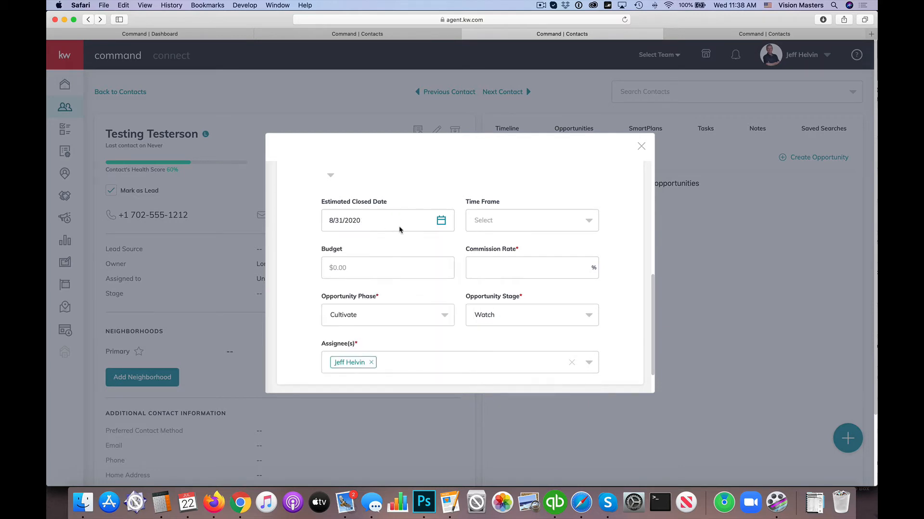
click(529, 220)
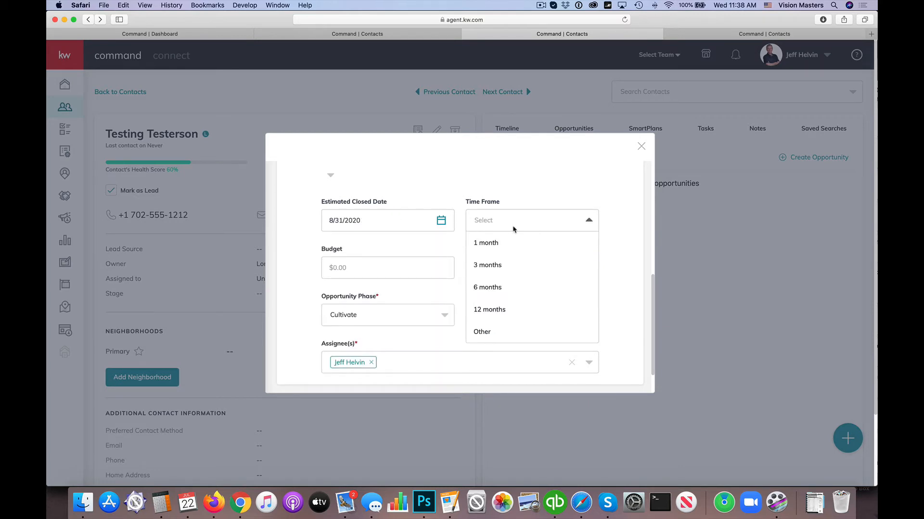
mouse_move(485, 250)
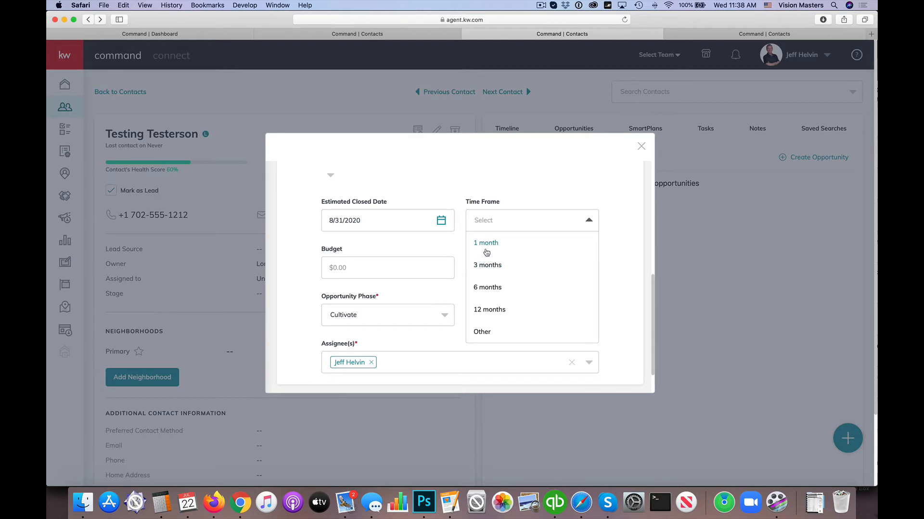
mouse_move(487, 265)
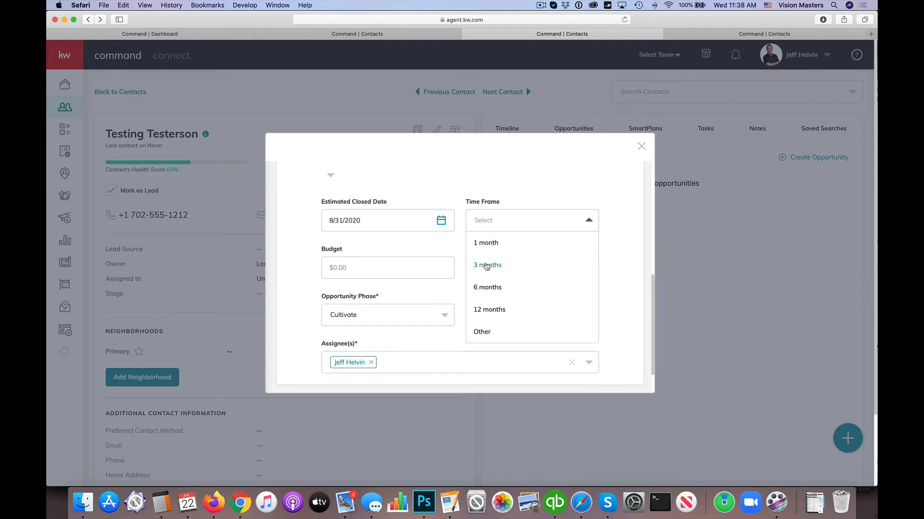
click(487, 264)
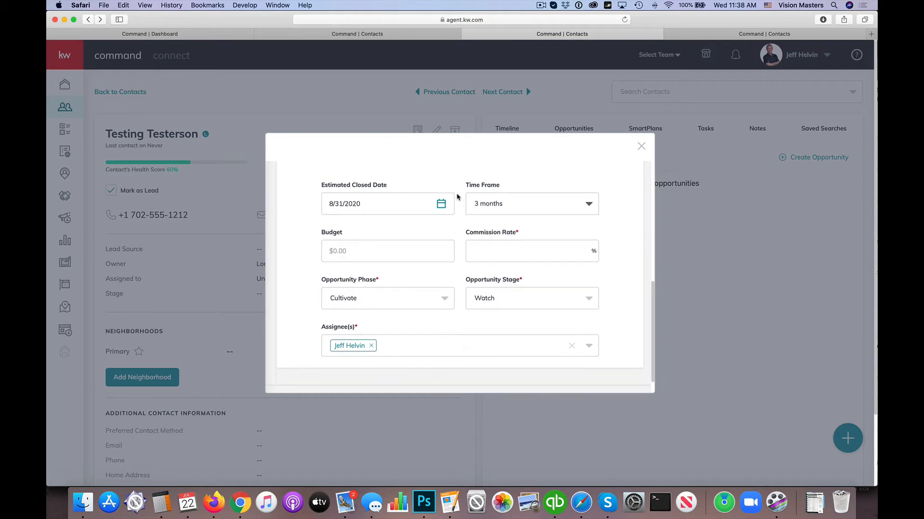
Enter a $300,000.00 budget and a 3% commission rate
click(388, 238)
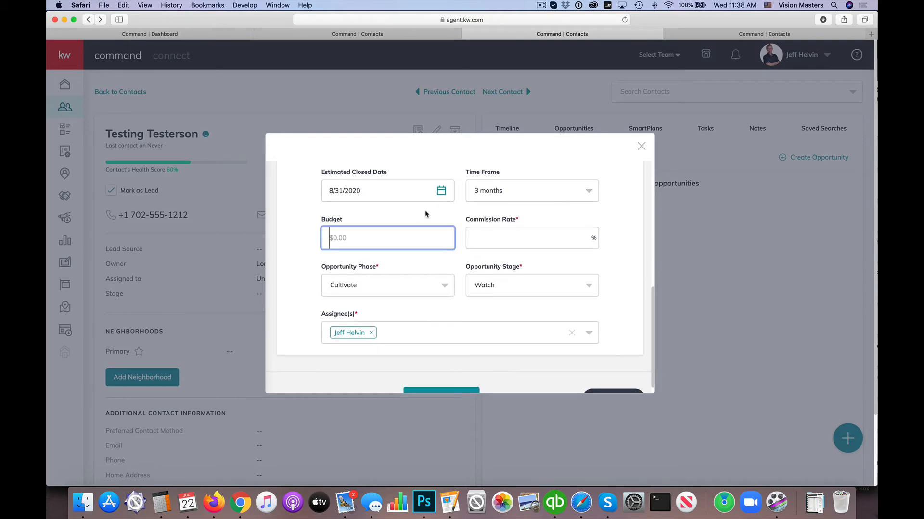
text(3)
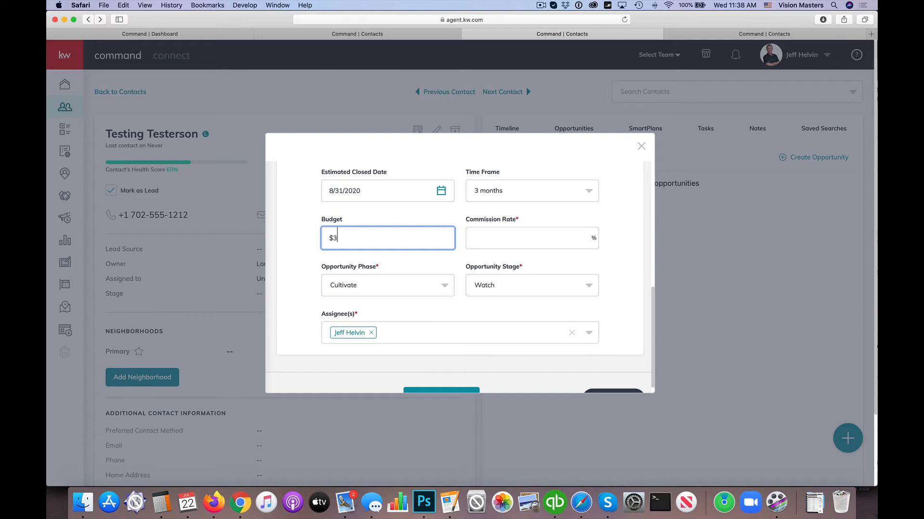
text(00,000)
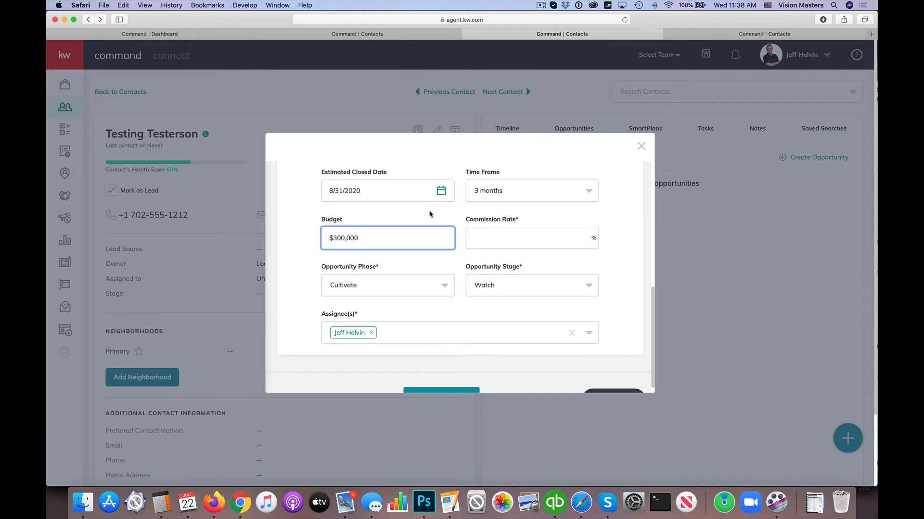
click(528, 238)
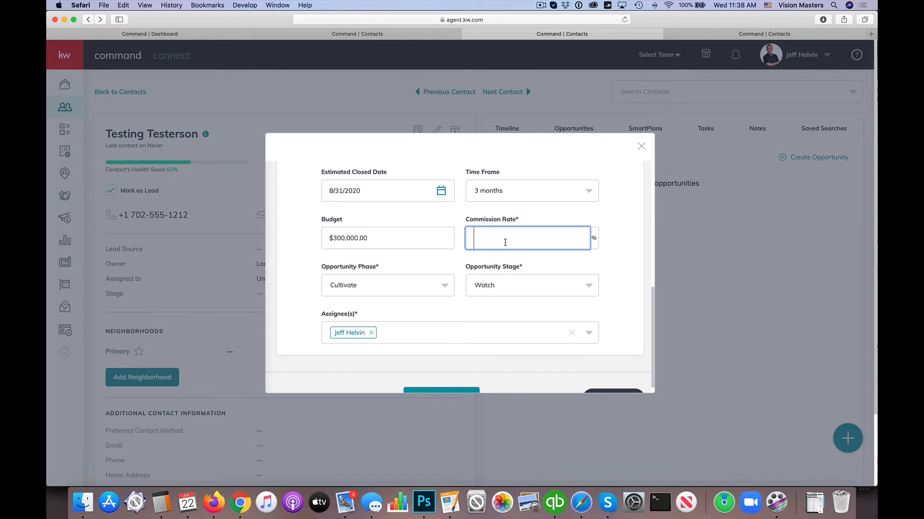
text(3)
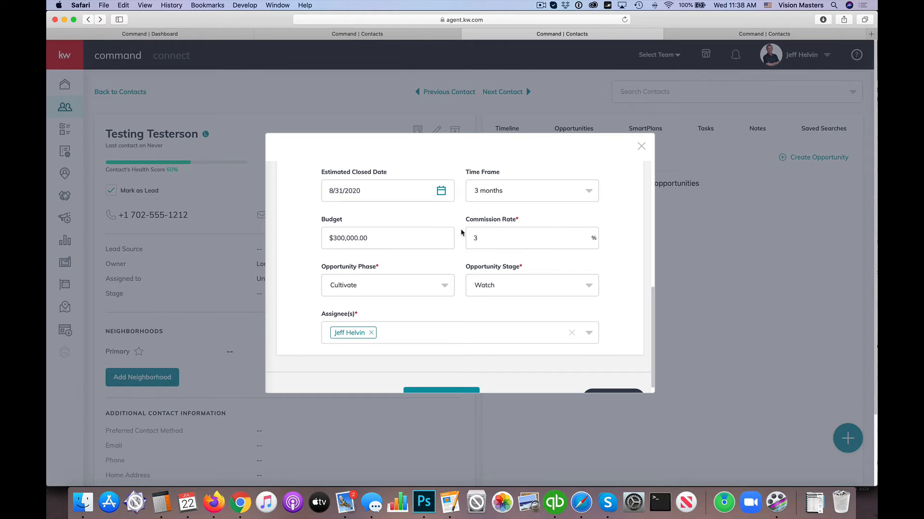
click(527, 238)
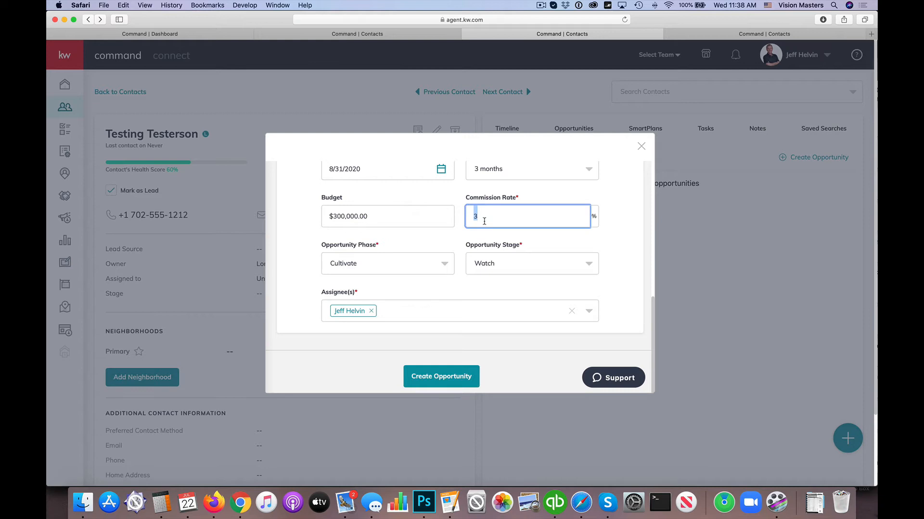
mouse_move(444, 241)
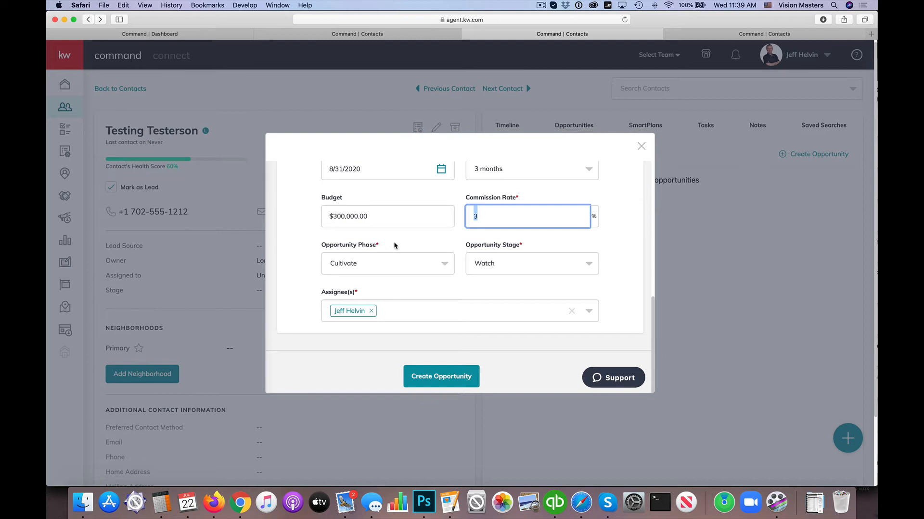
click(388, 263)
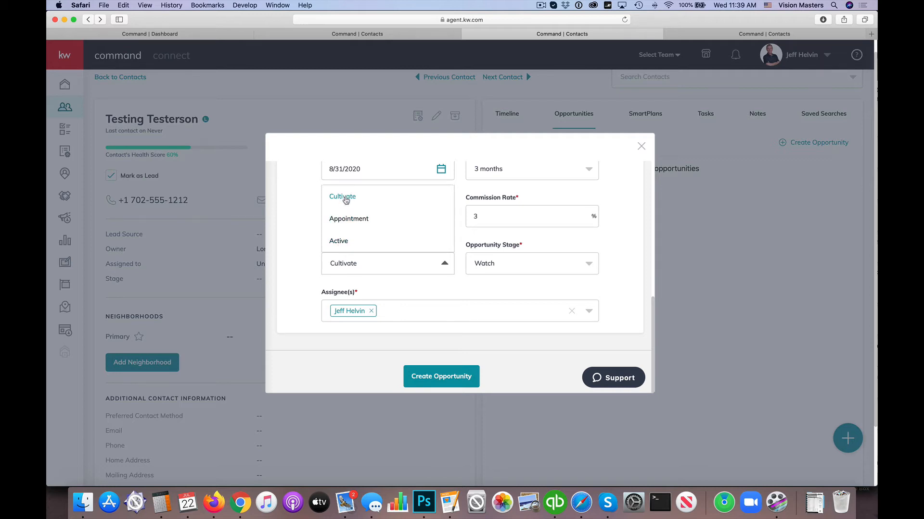
mouse_move(338, 241)
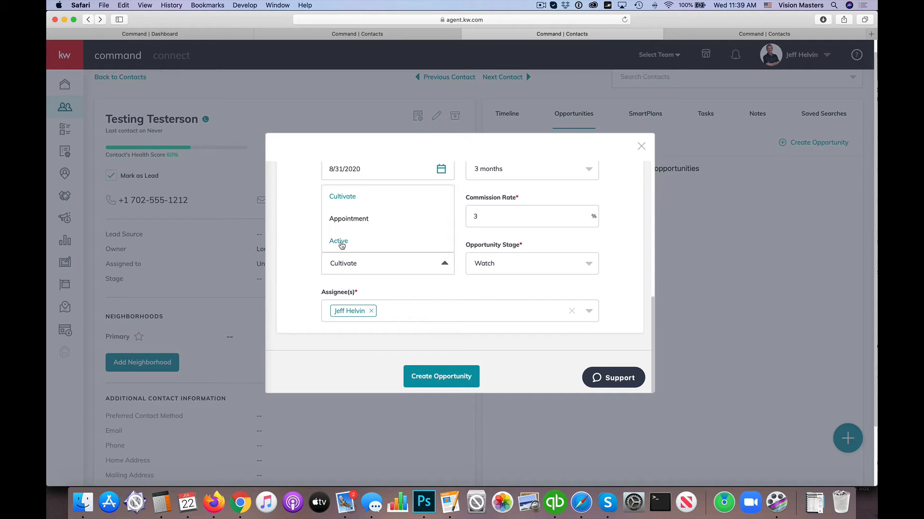
Set phase Active and stage Negotiations, then create the buyer opportunity
click(338, 241)
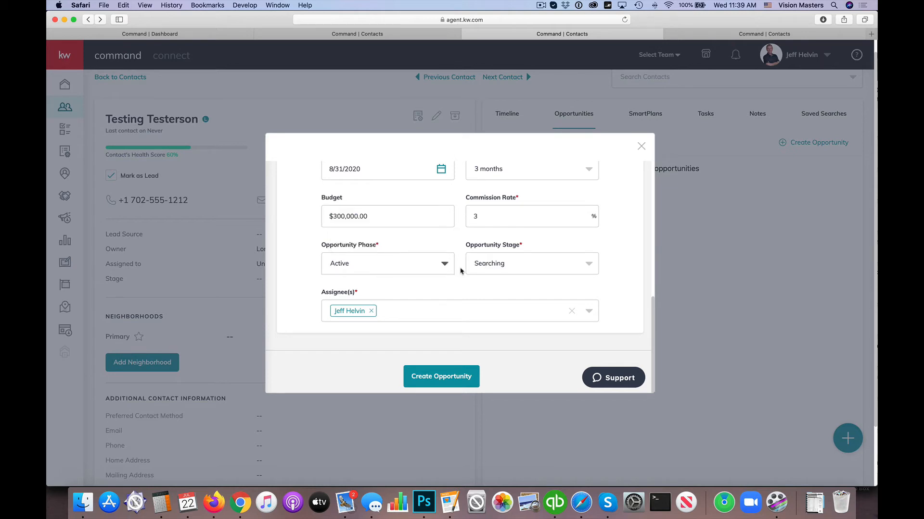
click(530, 263)
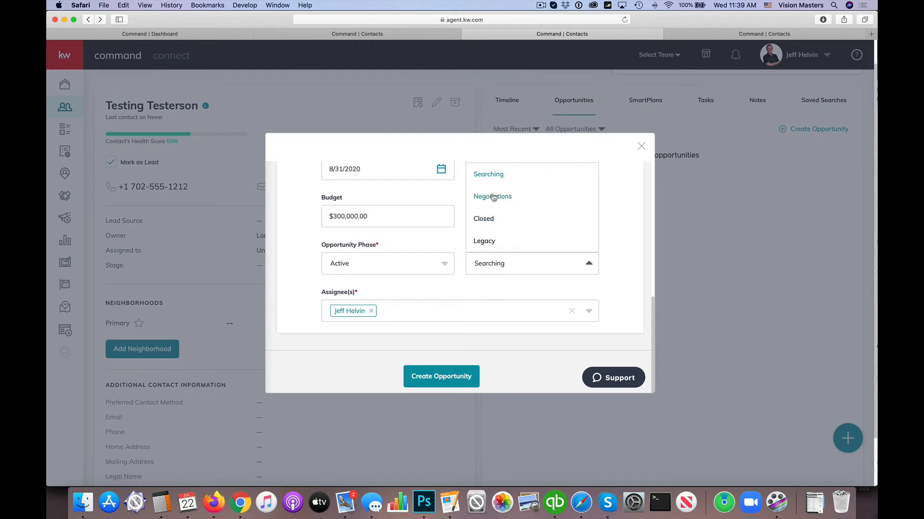
click(493, 196)
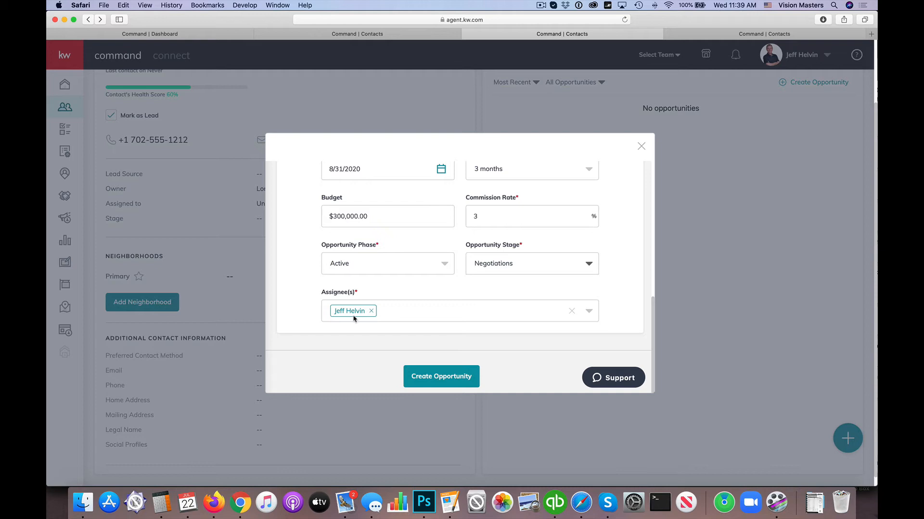
mouse_move(398, 324)
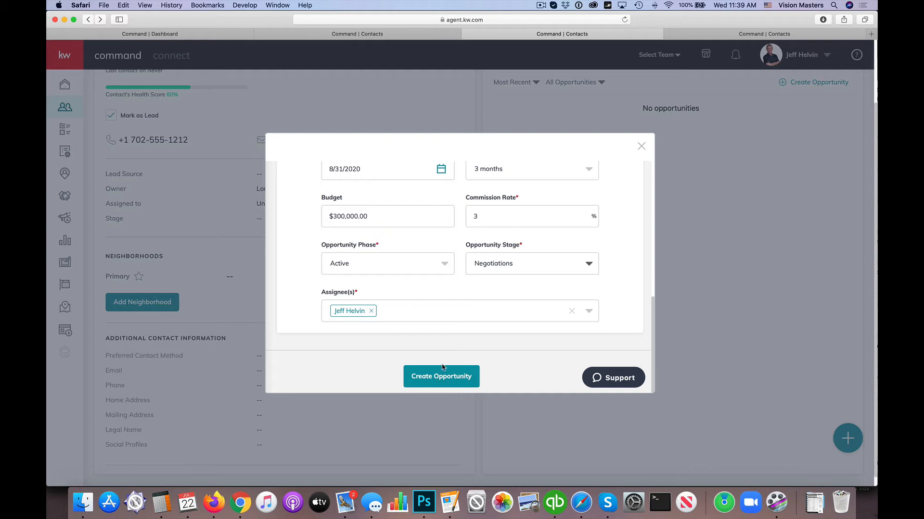
click(441, 376)
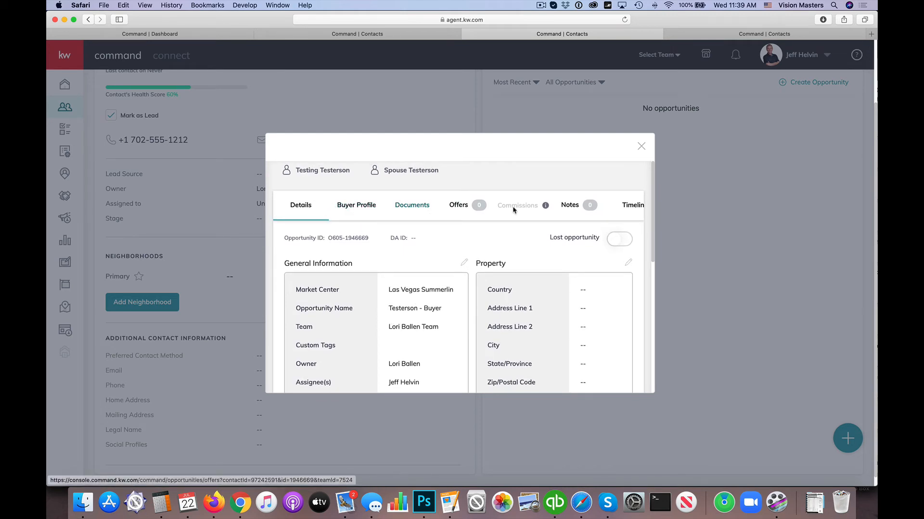
View the opportunity's Buyer Profile, then its Documents checklist of Residential folders
click(356, 205)
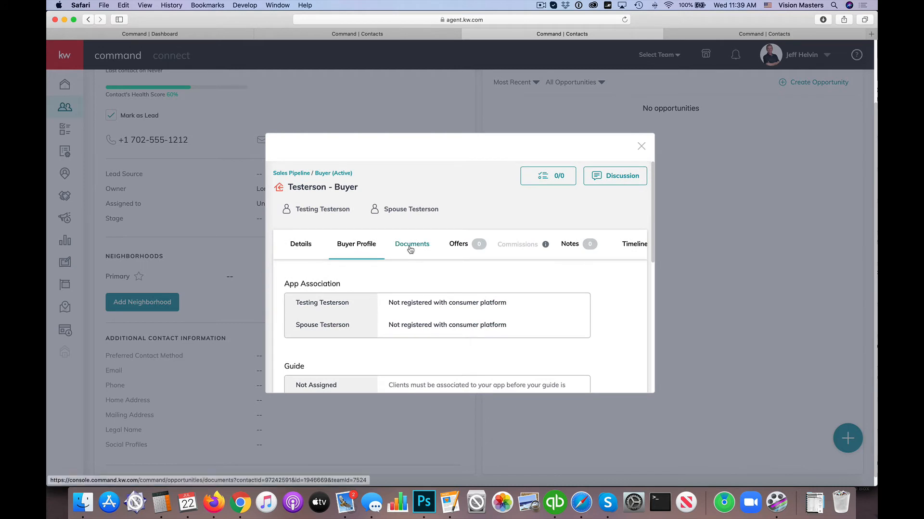
click(412, 244)
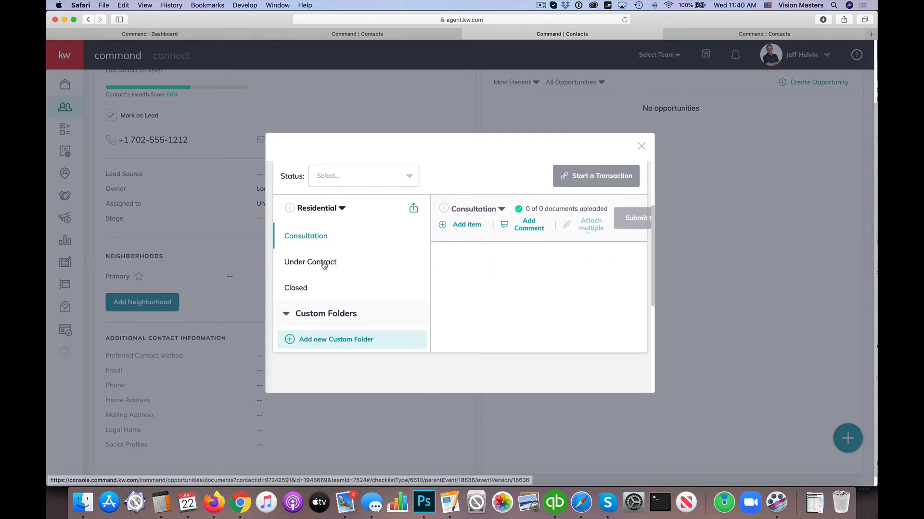
mouse_move(553, 250)
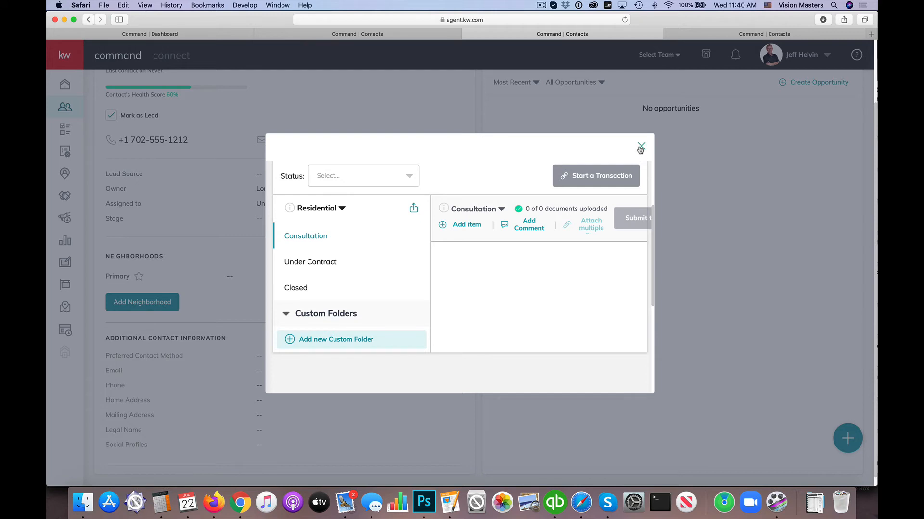
Close the opportunity window and open the Testerson - Buyer card's full details page
click(640, 146)
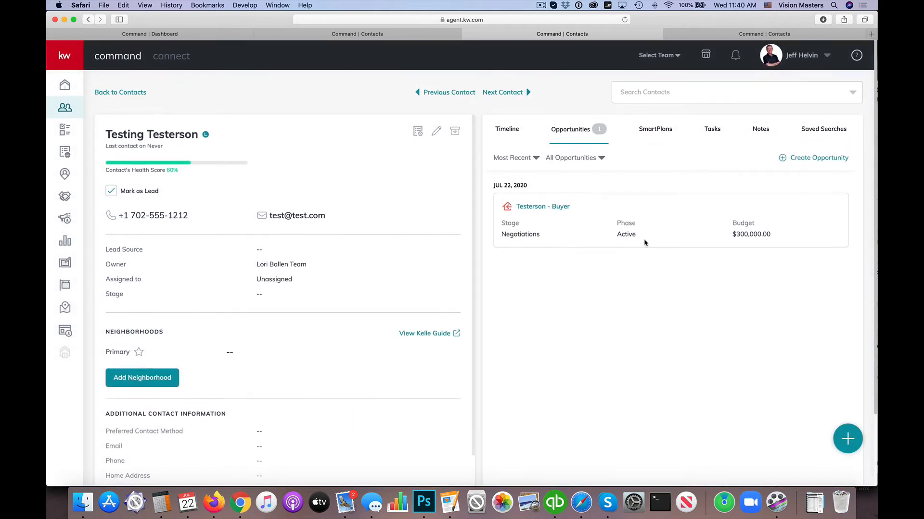
click(542, 206)
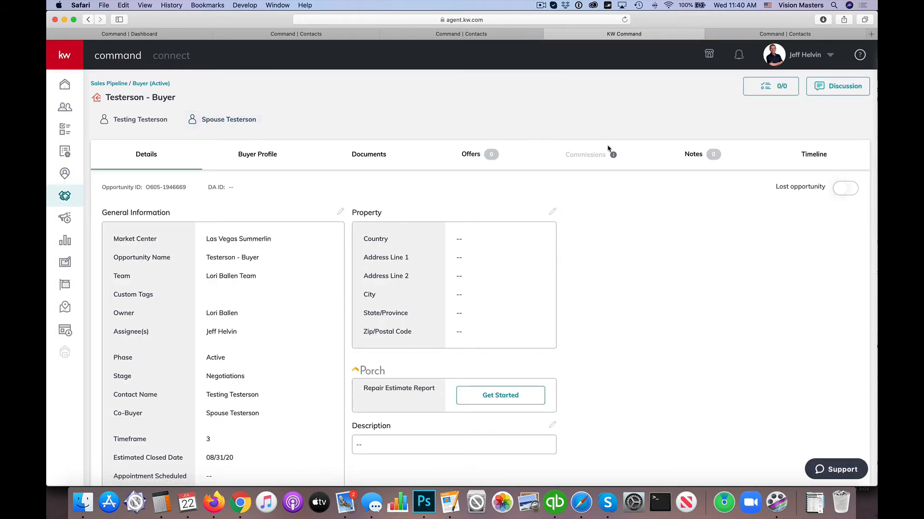
Open the opportunity's Documents tab and select the Under Contract checklist
click(368, 154)
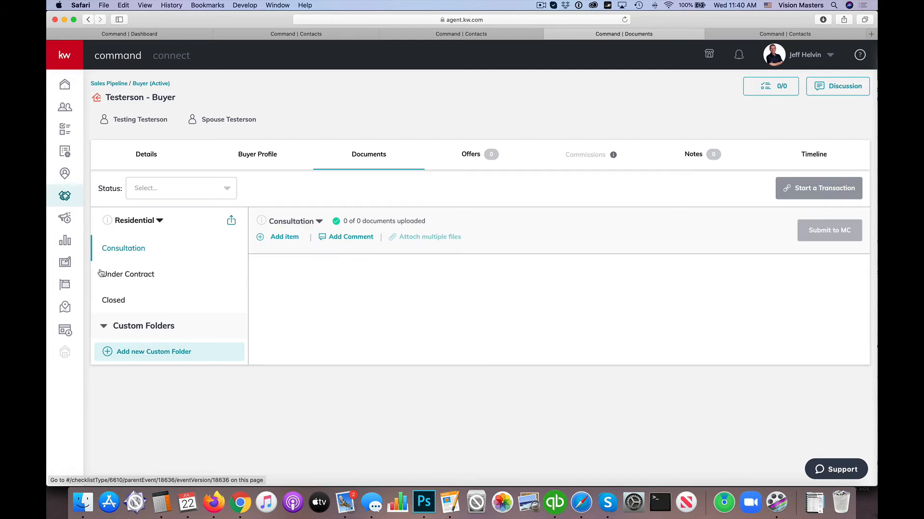
click(159, 220)
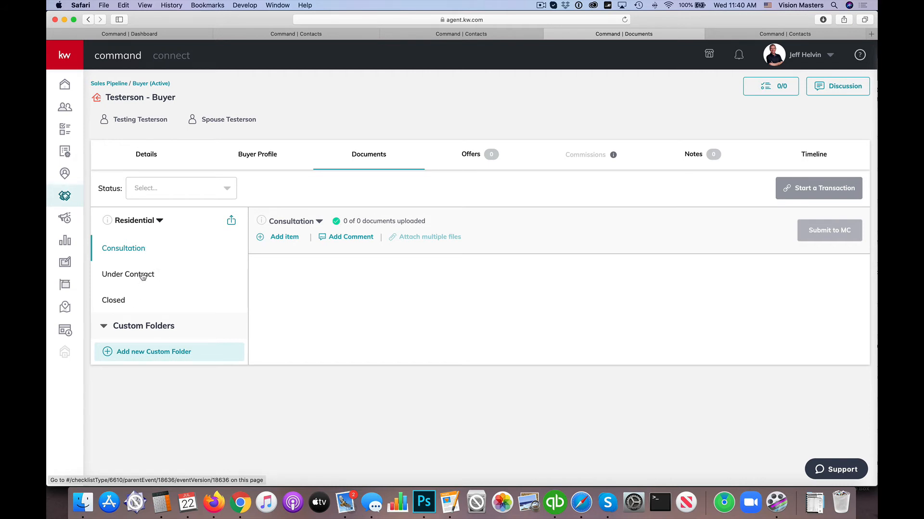
mouse_move(321, 250)
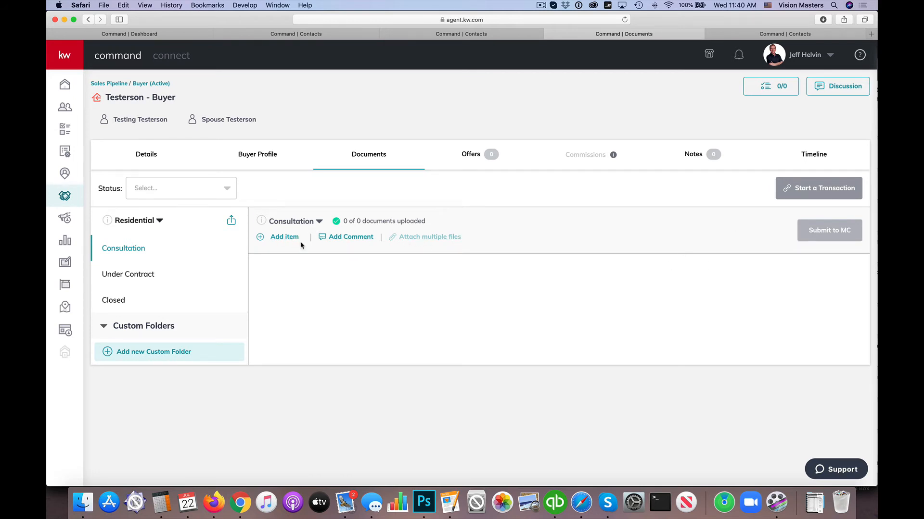
click(128, 274)
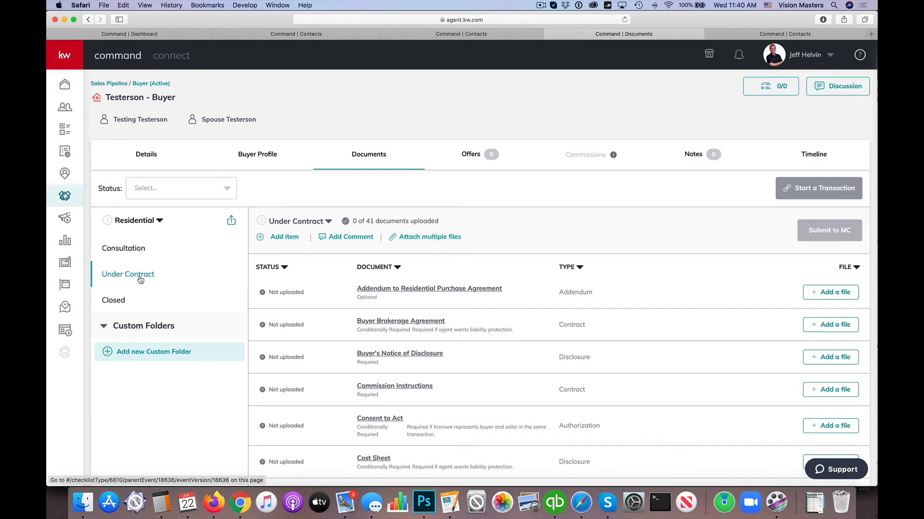
scroll(down, 3)
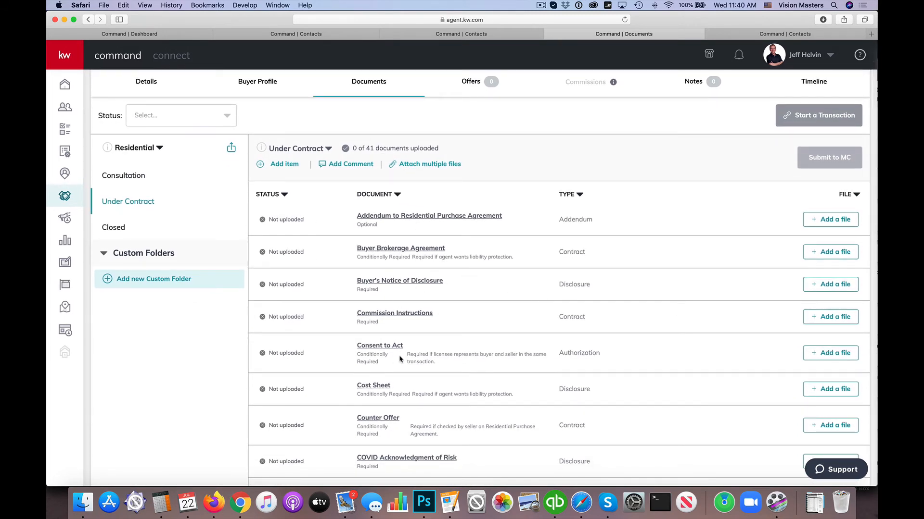
scroll(down, 3)
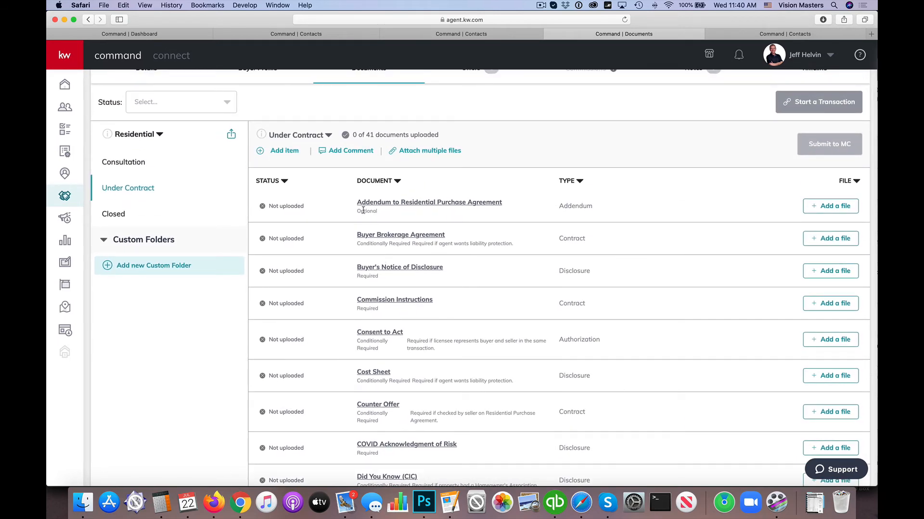
scroll(down, 3)
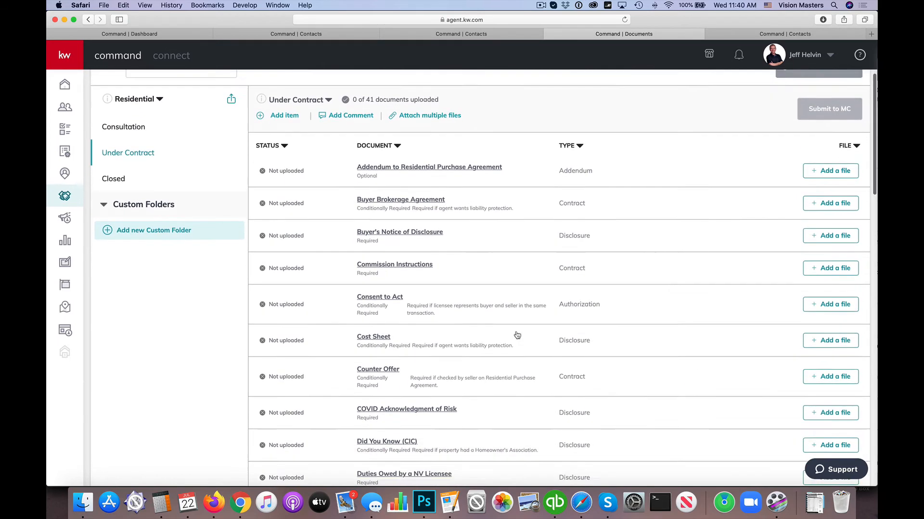
Scroll through the 41 Under Contract documents, none yet uploaded
scroll(down, 3)
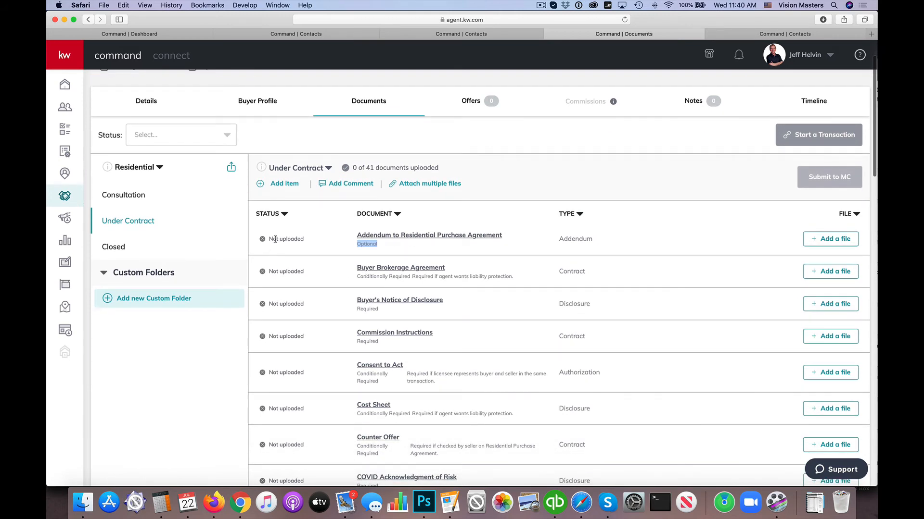
mouse_move(334, 226)
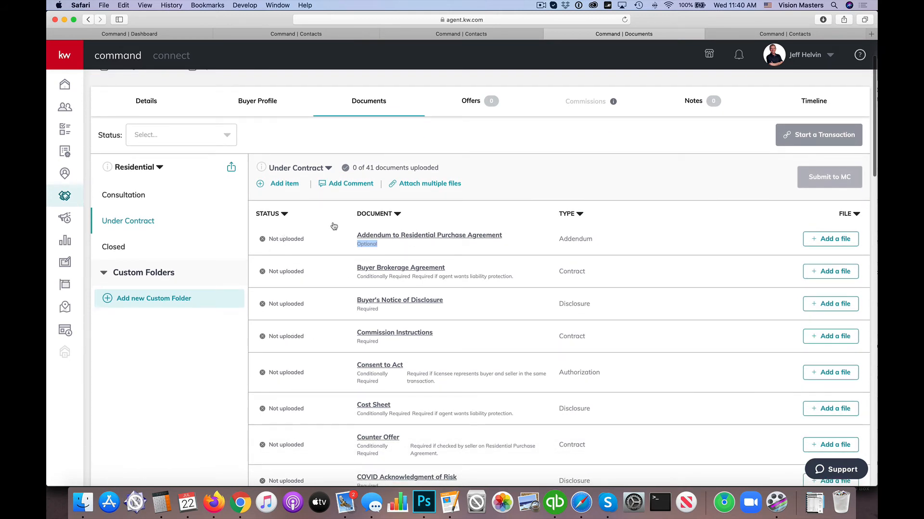
mouse_move(358, 226)
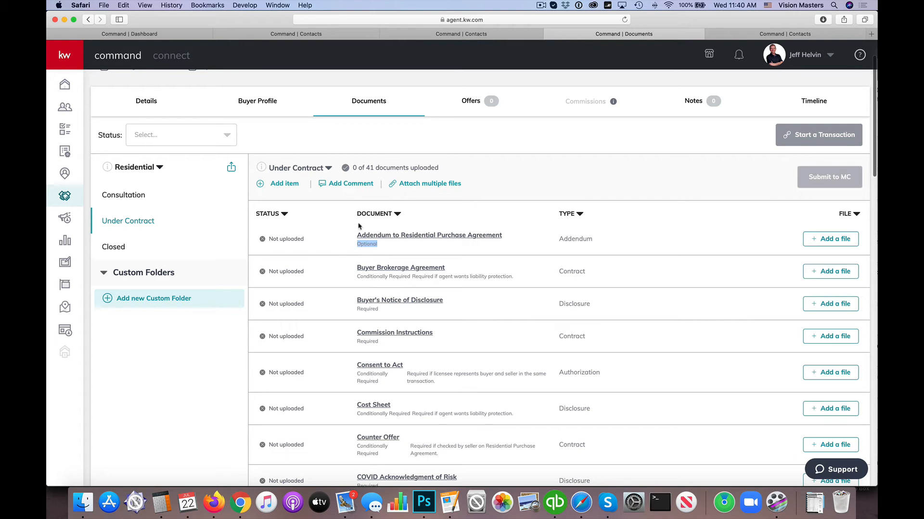
scroll(down, 3)
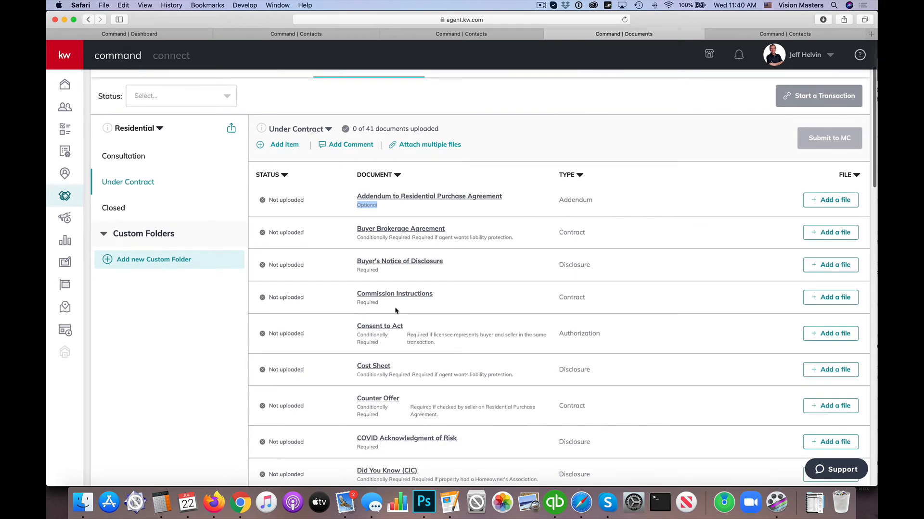
mouse_move(431, 206)
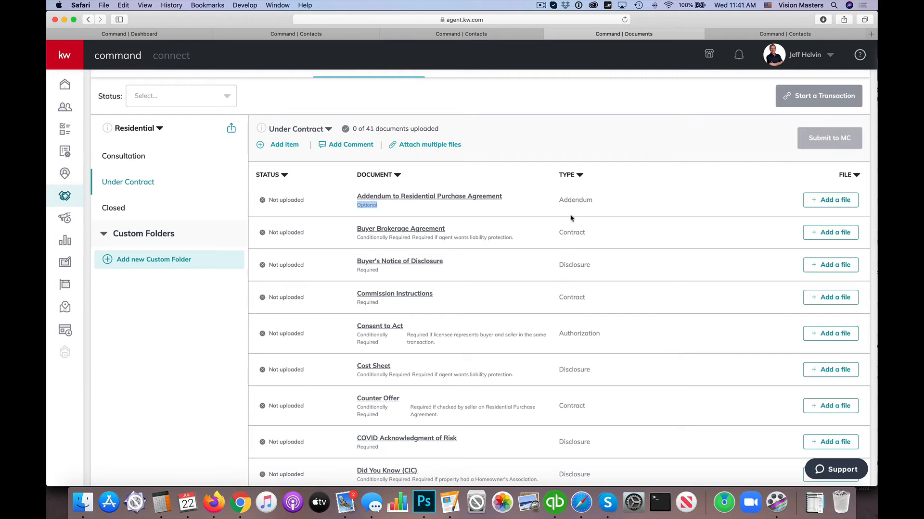
double_click(367, 205)
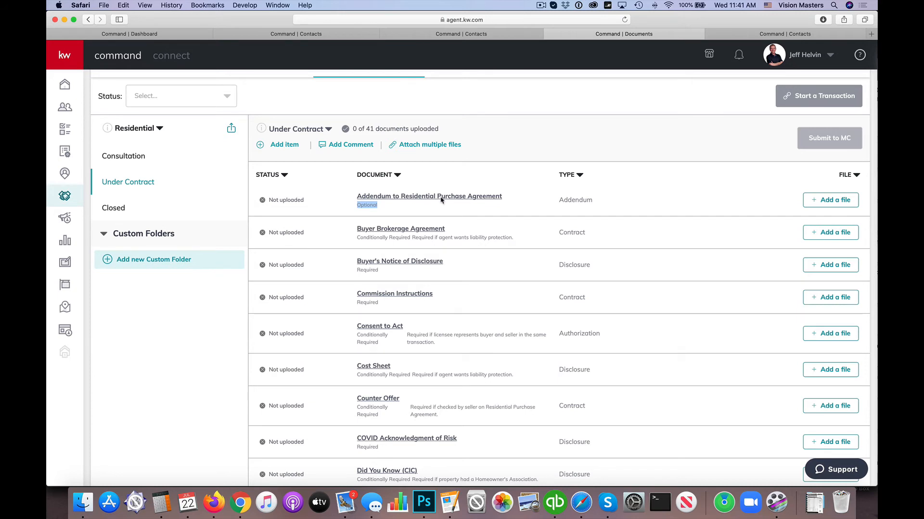
mouse_move(369, 212)
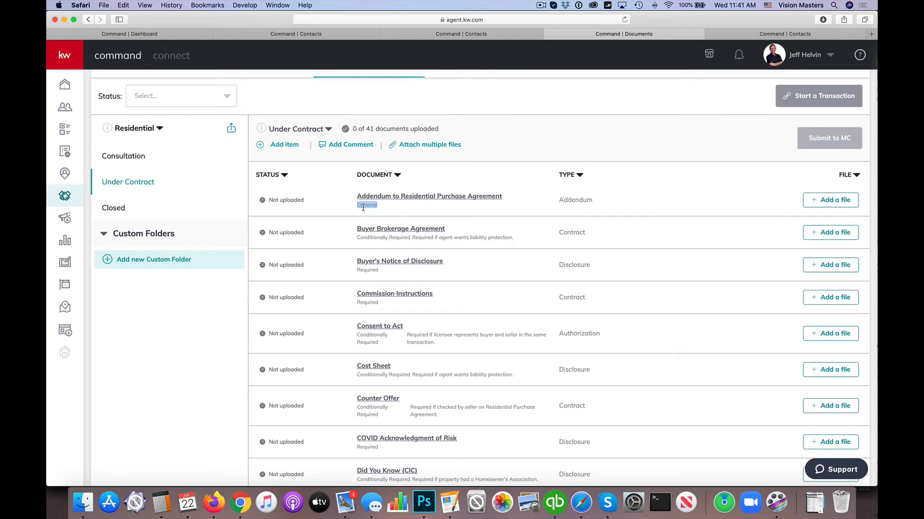
scroll(down, 3)
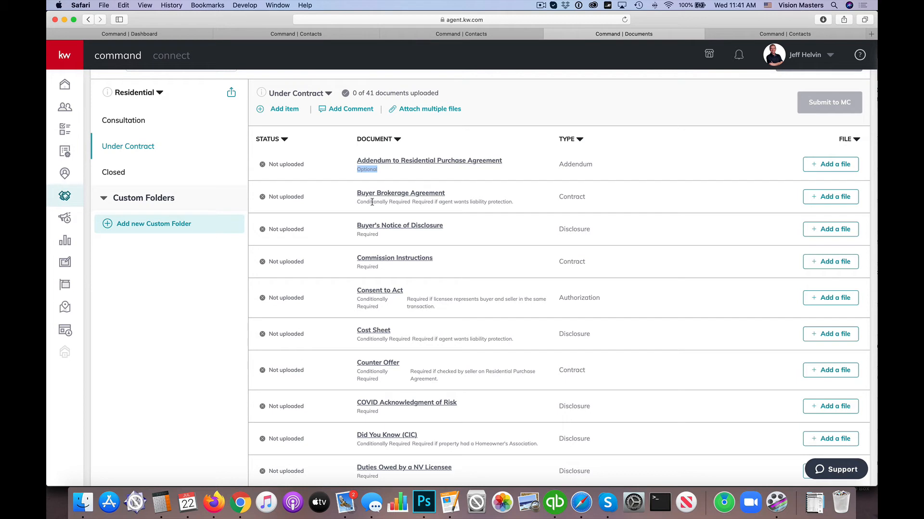
scroll(down, 3)
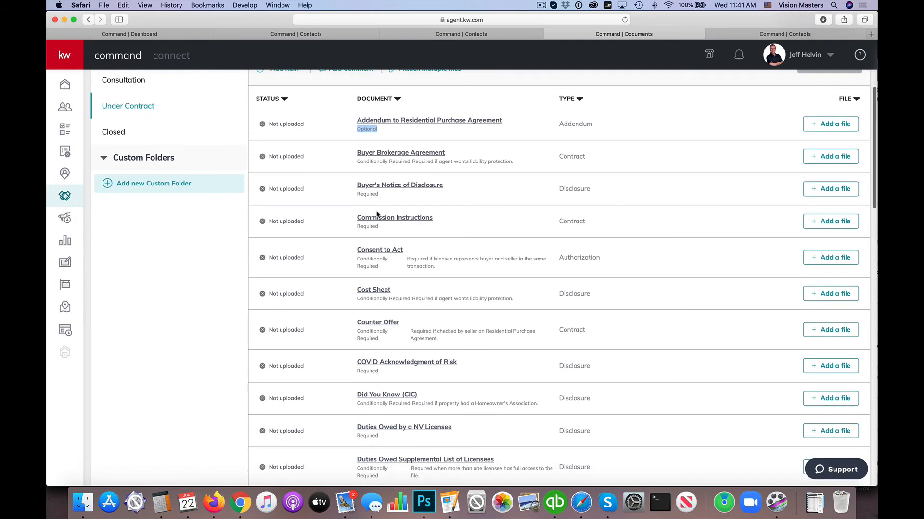
mouse_move(358, 196)
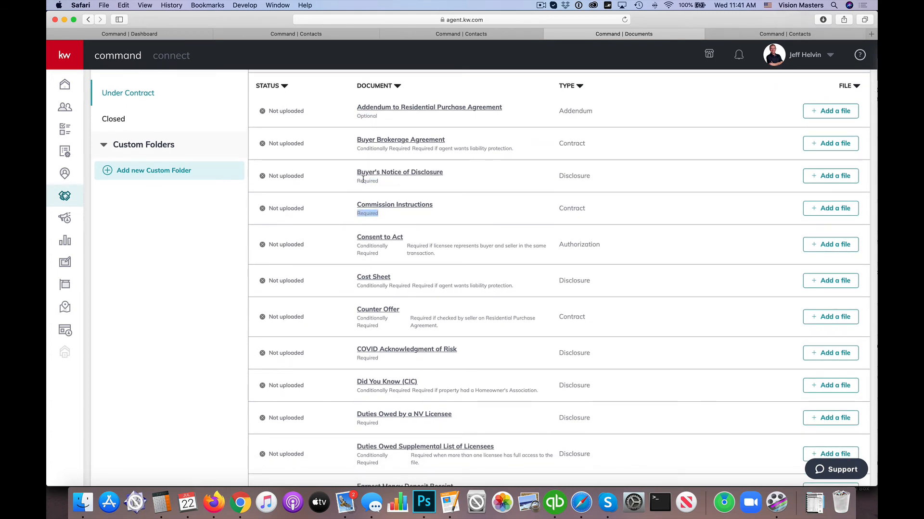
scroll(down, 3)
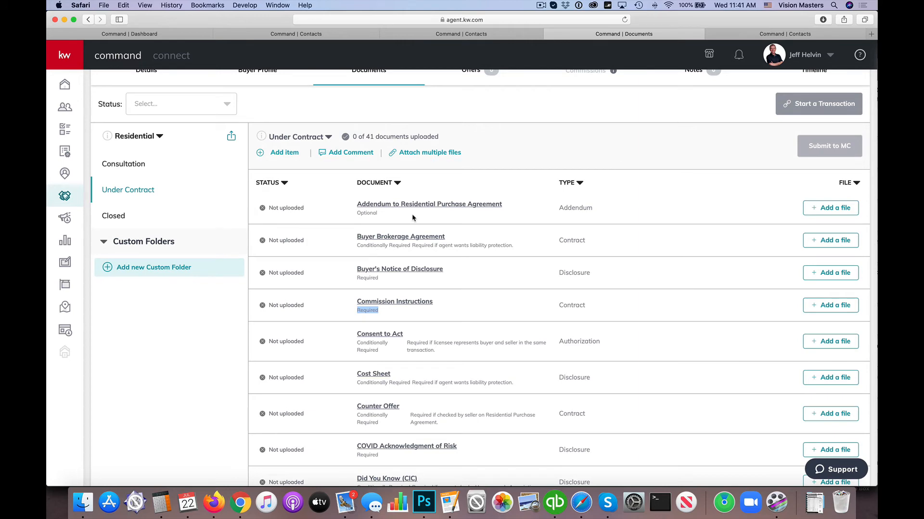
click(429, 204)
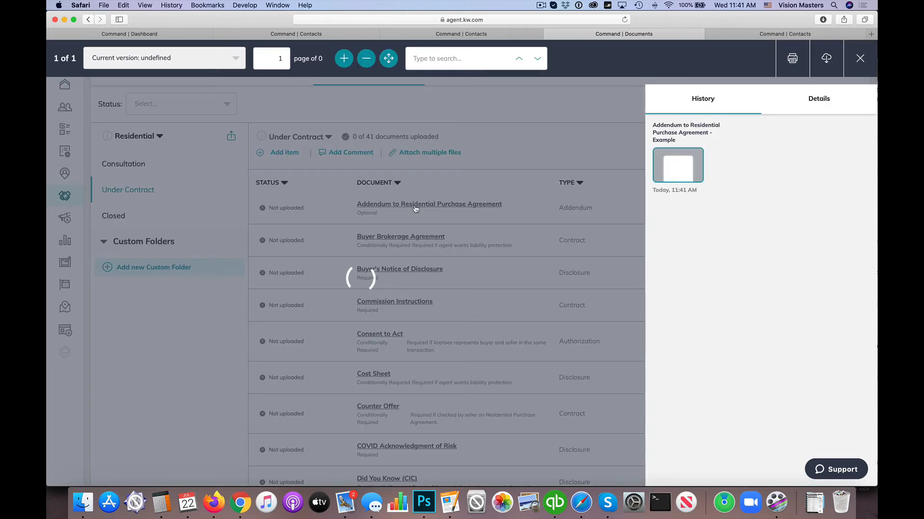
click(428, 204)
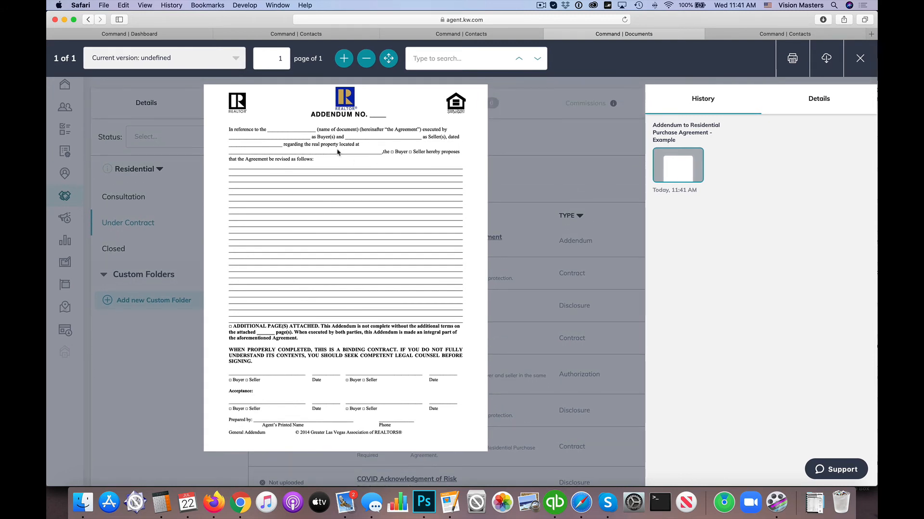
mouse_move(341, 152)
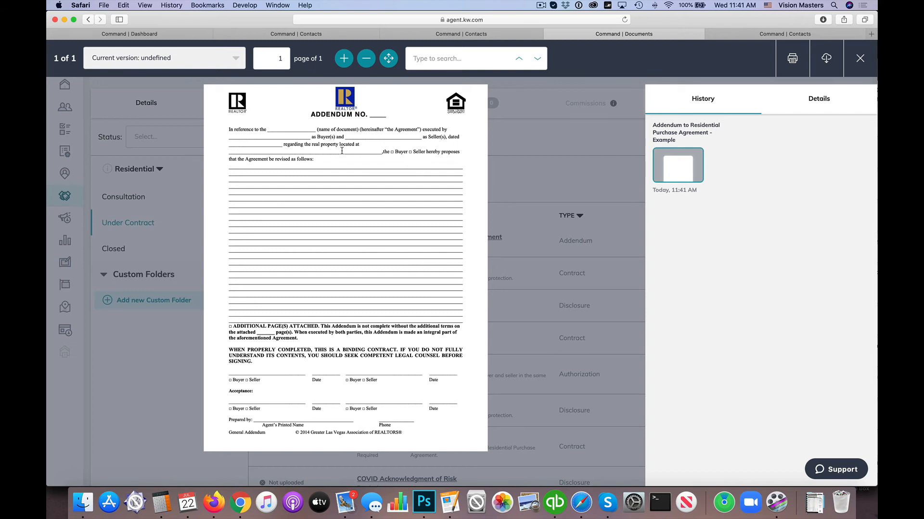
mouse_move(348, 152)
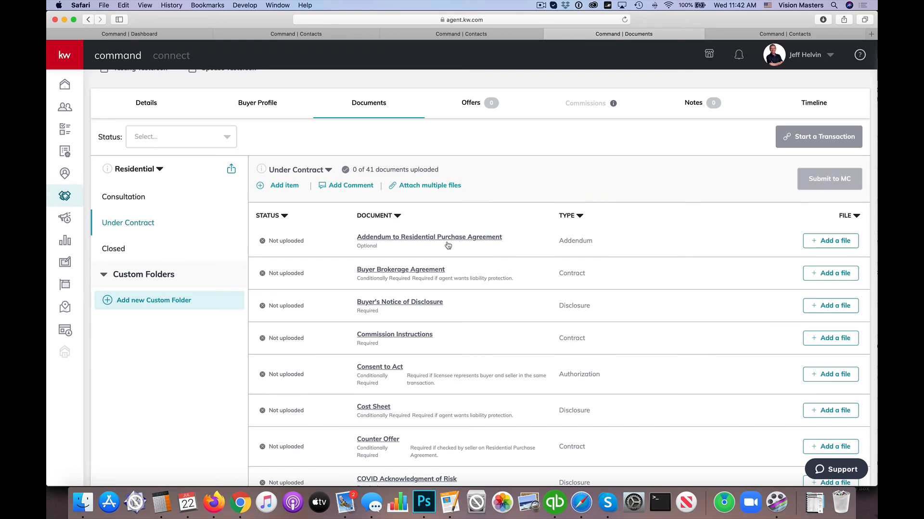
mouse_move(745, 250)
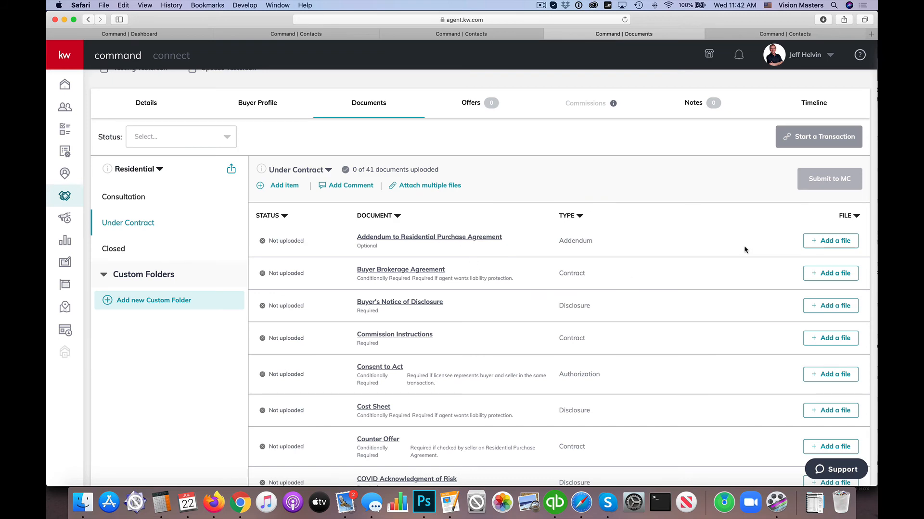
mouse_move(830, 241)
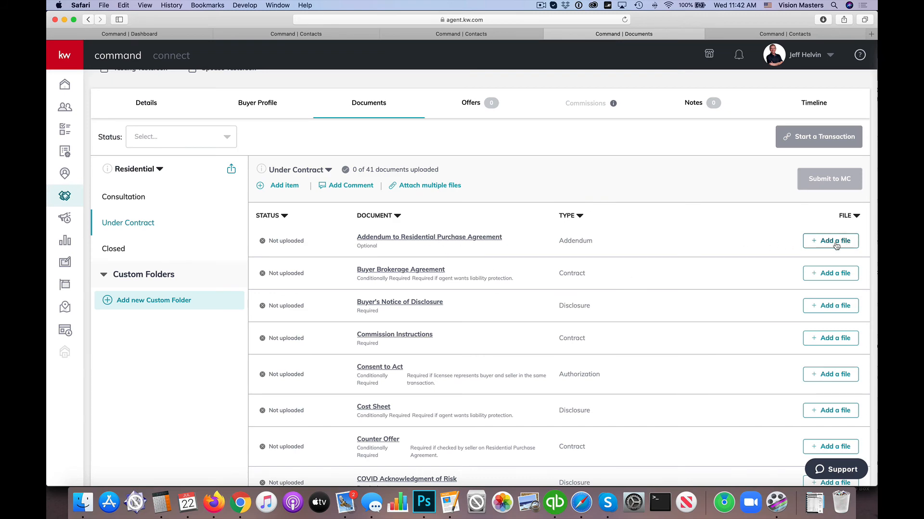
click(830, 241)
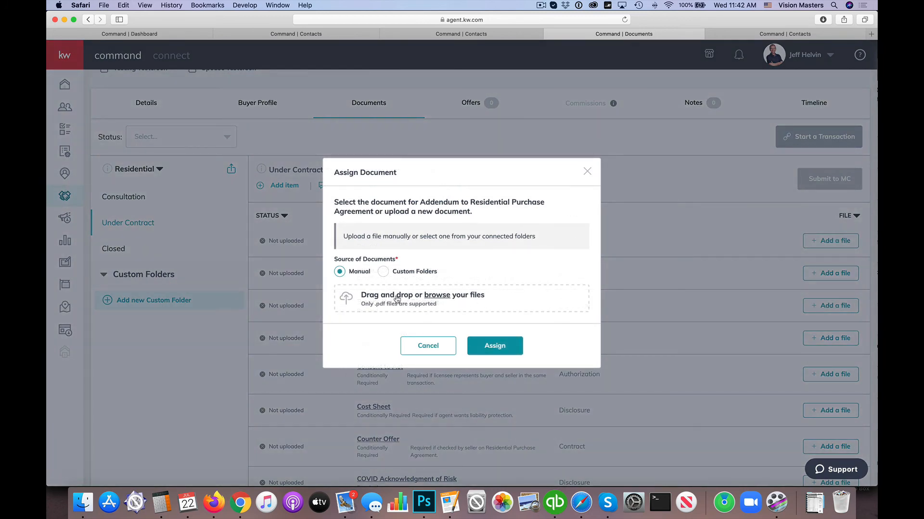
click(437, 295)
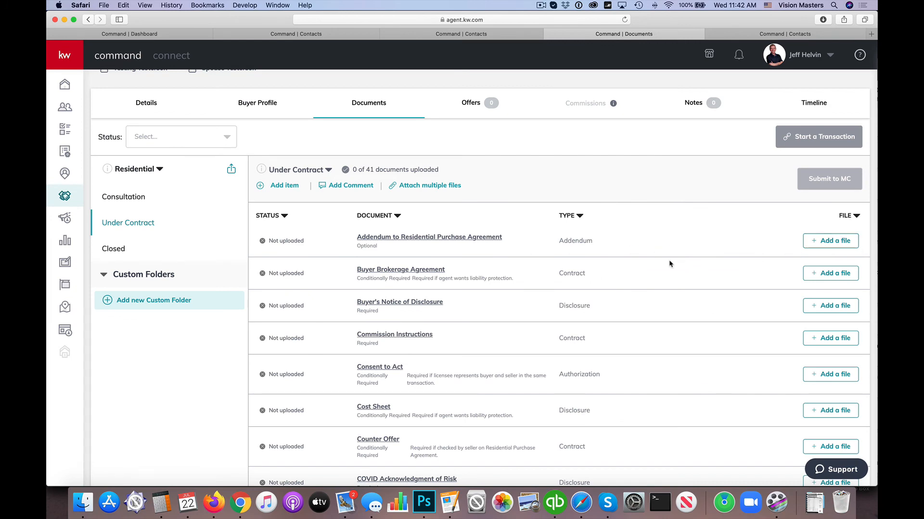
scroll(down, 3)
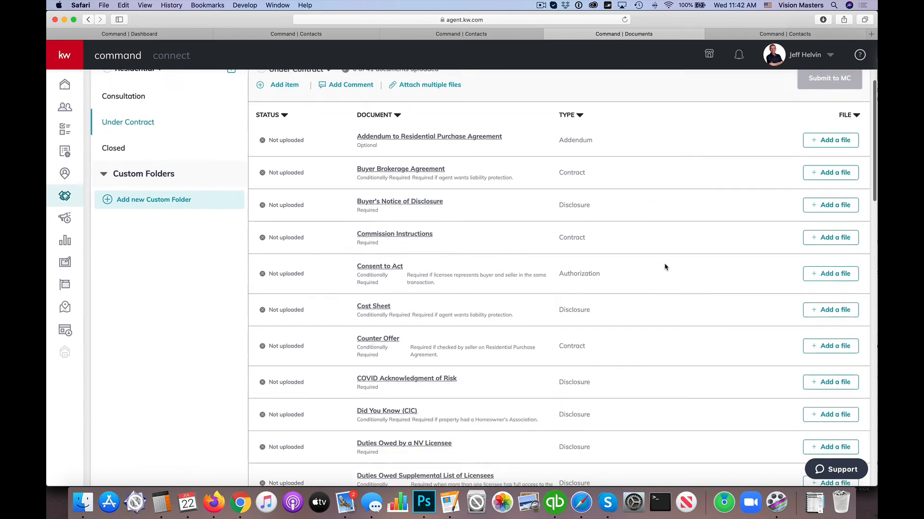
scroll(down, 3)
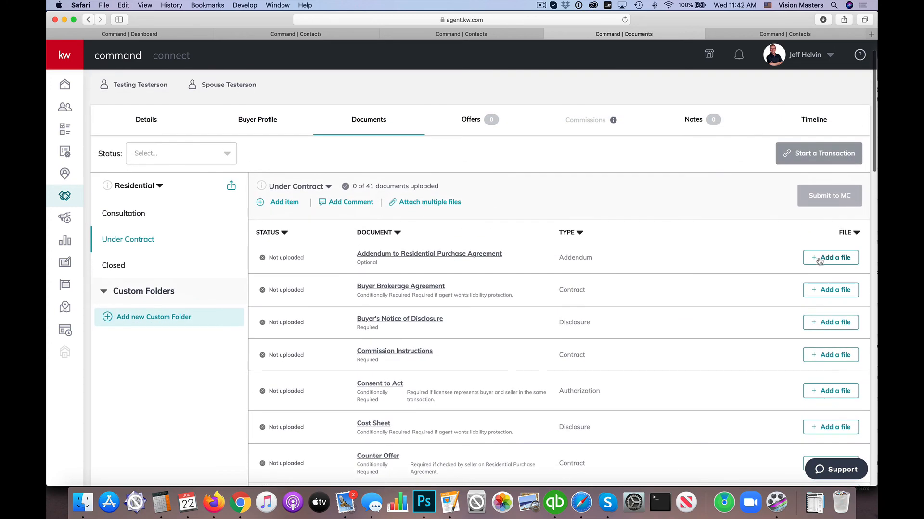
mouse_move(837, 199)
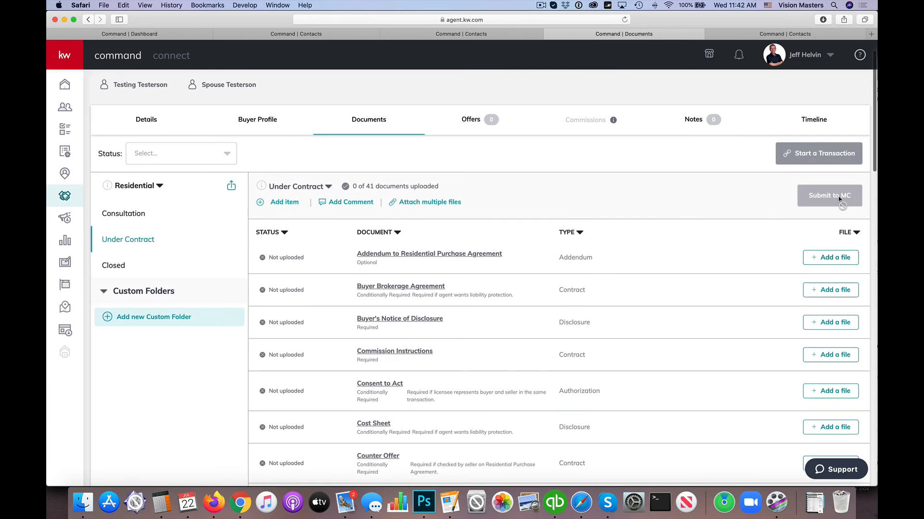
mouse_move(817, 200)
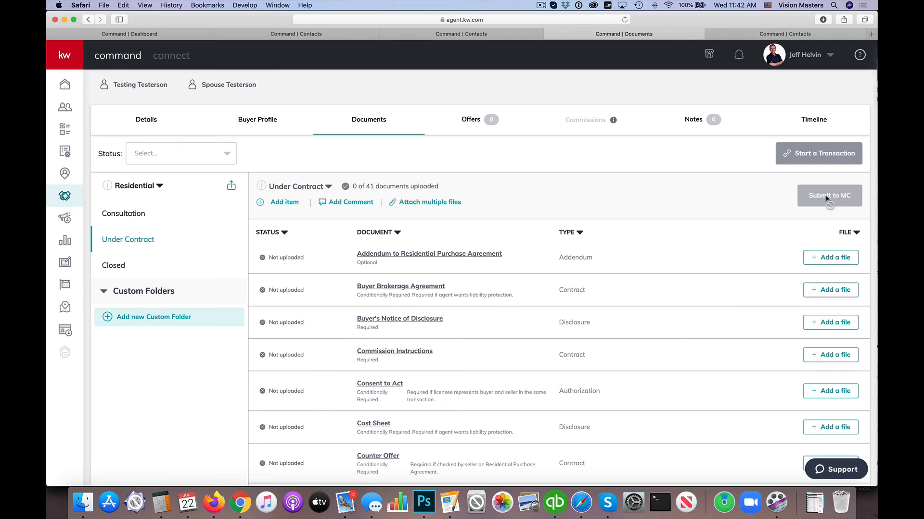
mouse_move(423, 261)
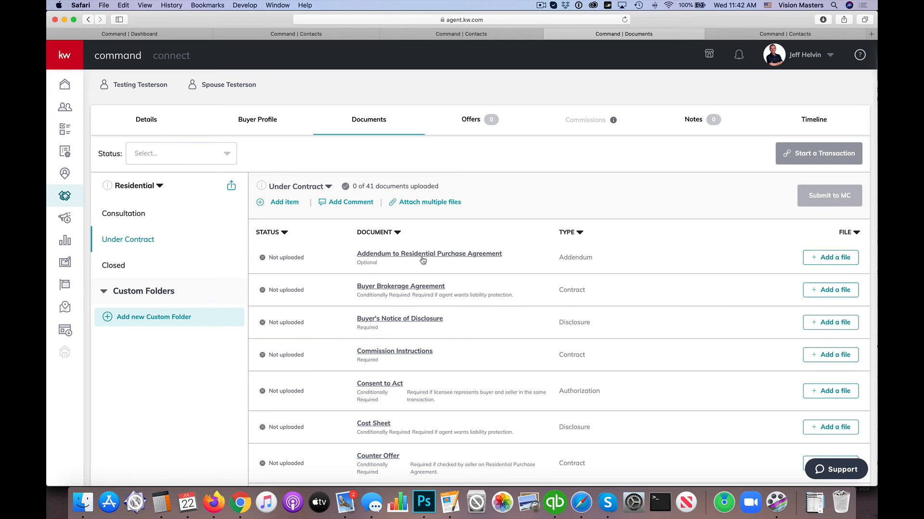
mouse_move(532, 366)
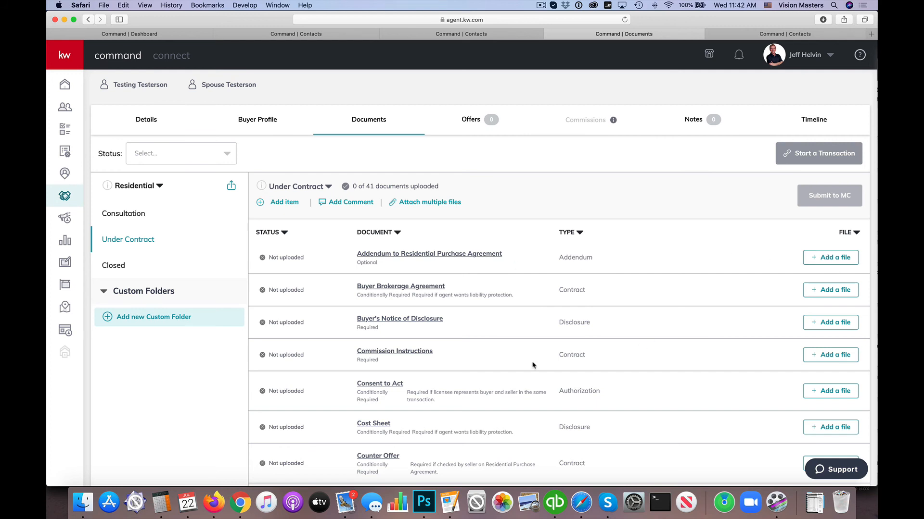
scroll(down, 3)
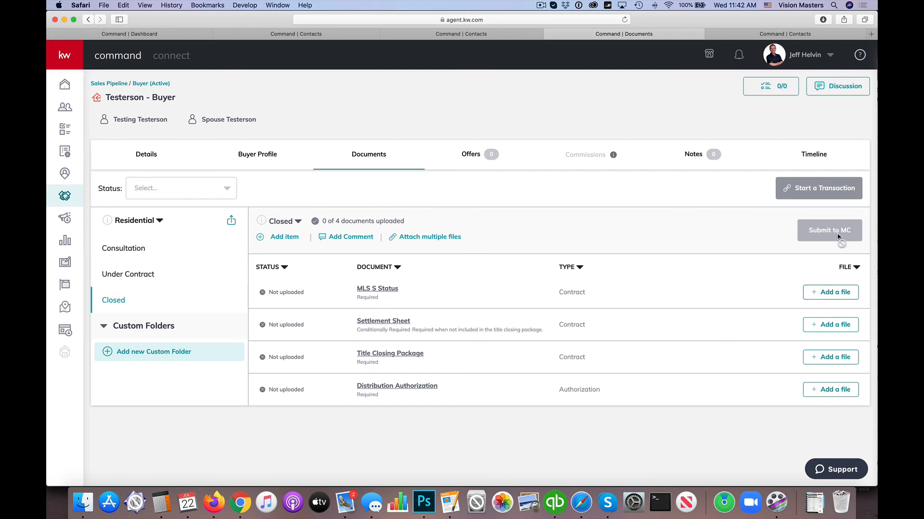
mouse_move(651, 256)
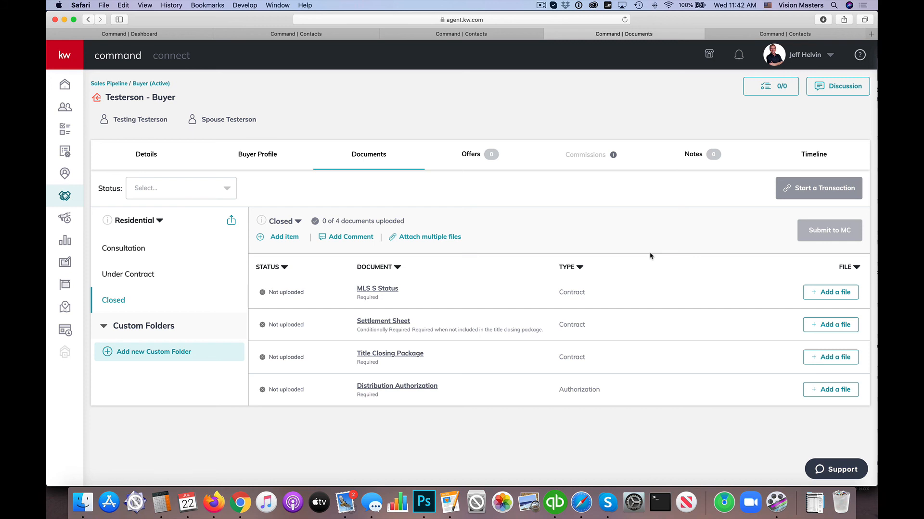
mouse_move(724, 101)
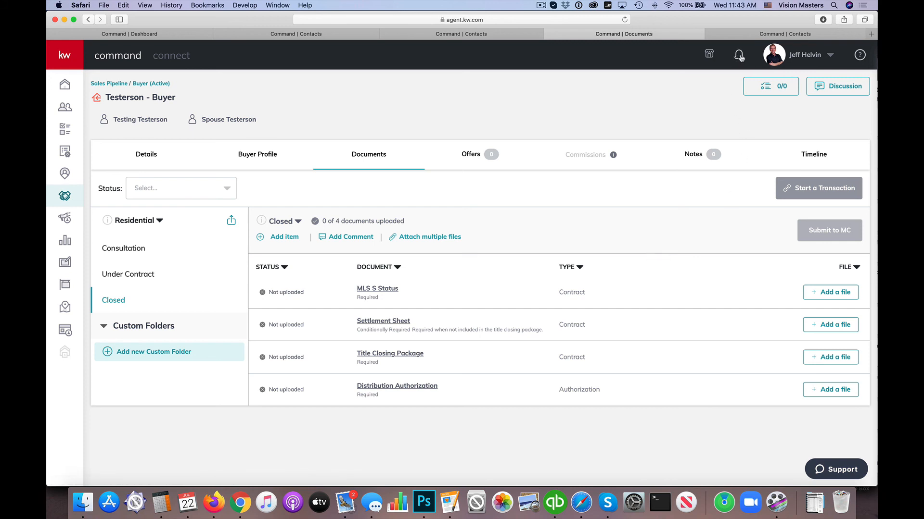
mouse_move(627, 197)
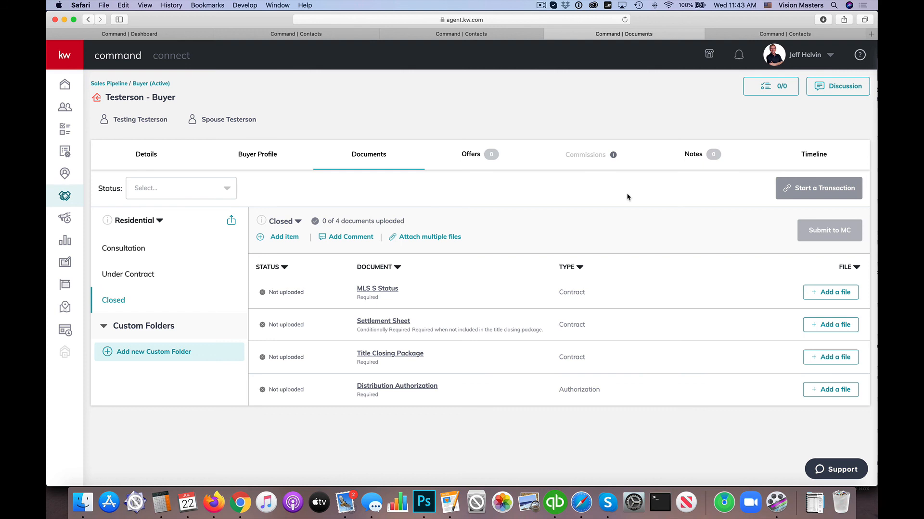
mouse_move(482, 218)
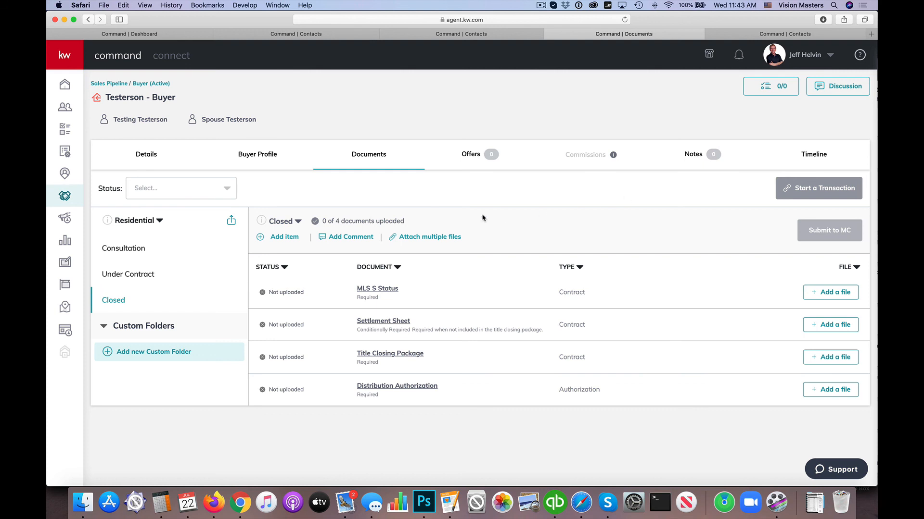
mouse_move(500, 196)
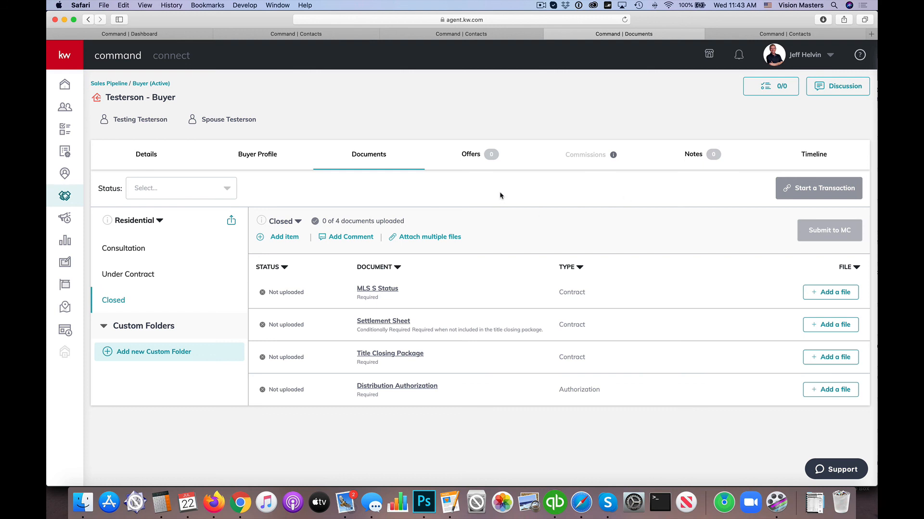